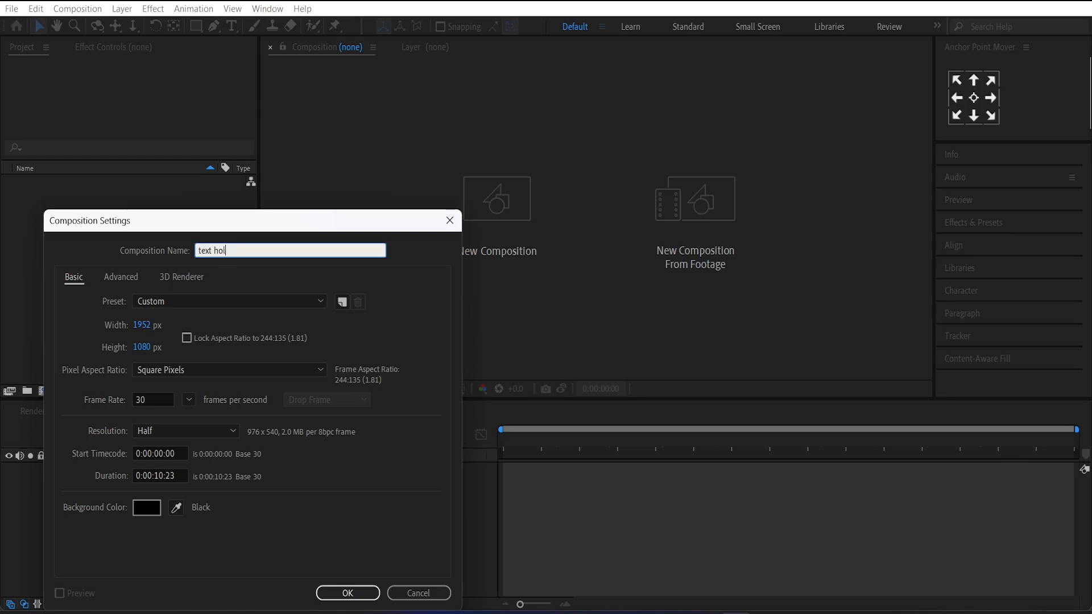
# Create the 1920×1080, 30 fps composition 'text holder' with duration 0:00:10:23
pyautogui.click(151, 325)
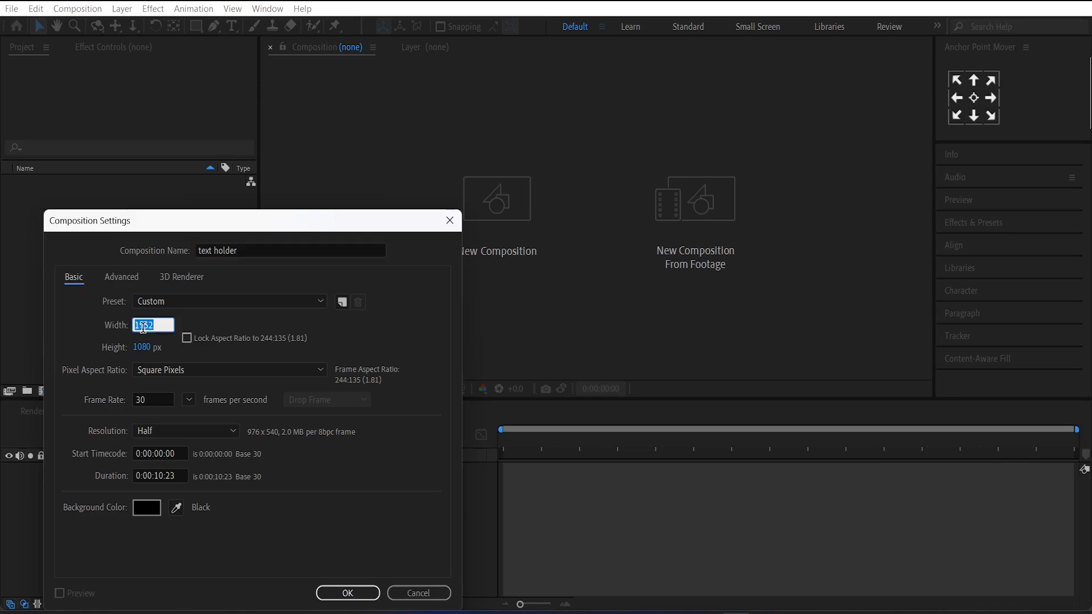
pyautogui.click(229, 301)
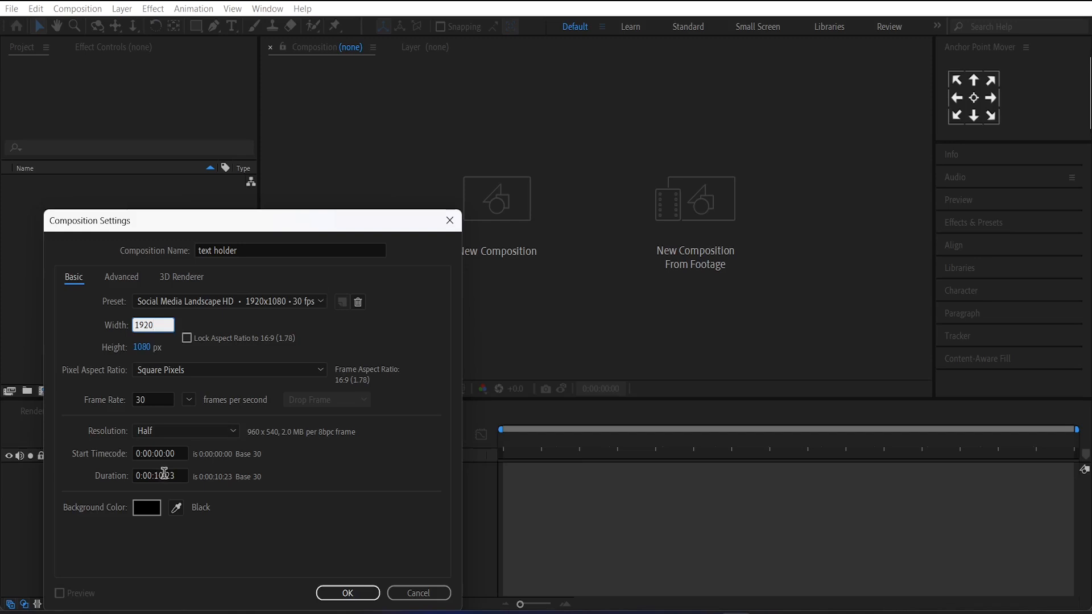
pyautogui.click(347, 593)
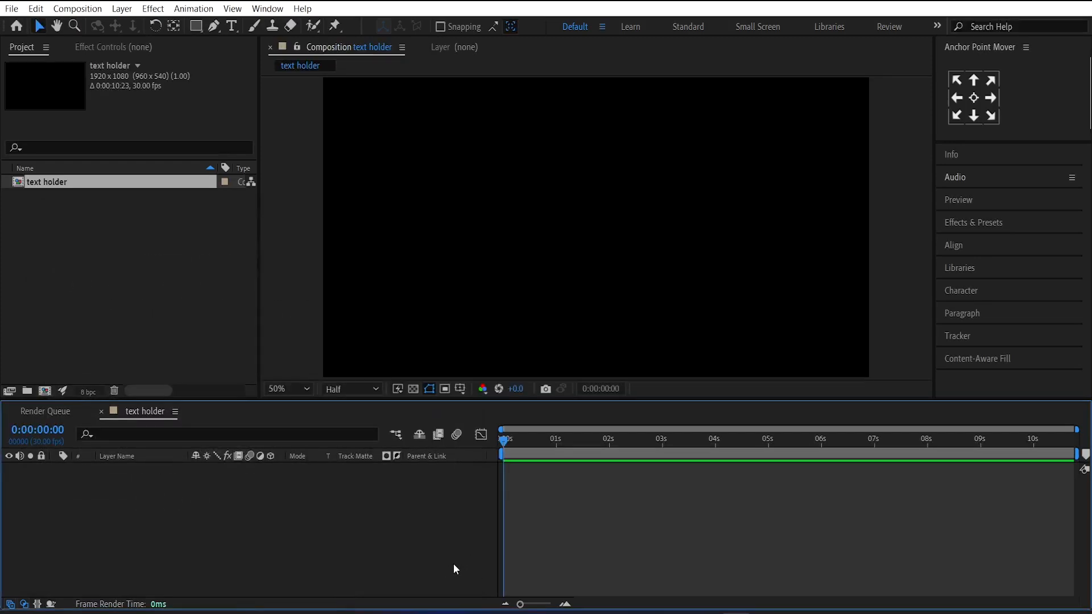
# Add a white text layer reading GRADIENT in the centre of the frame
pyautogui.click(231, 26)
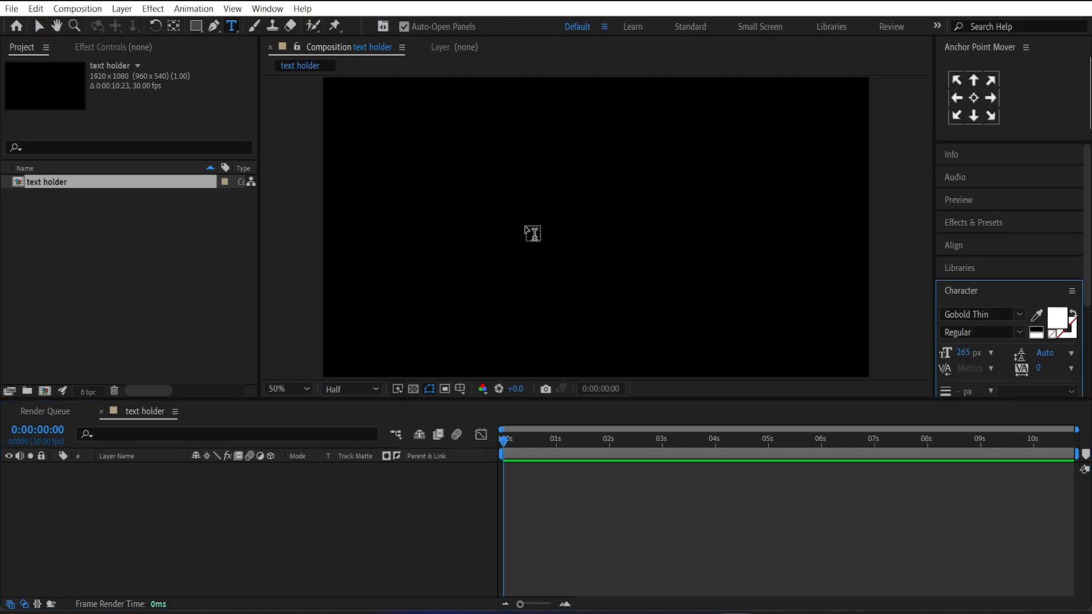
pyautogui.write('GRADIENT')
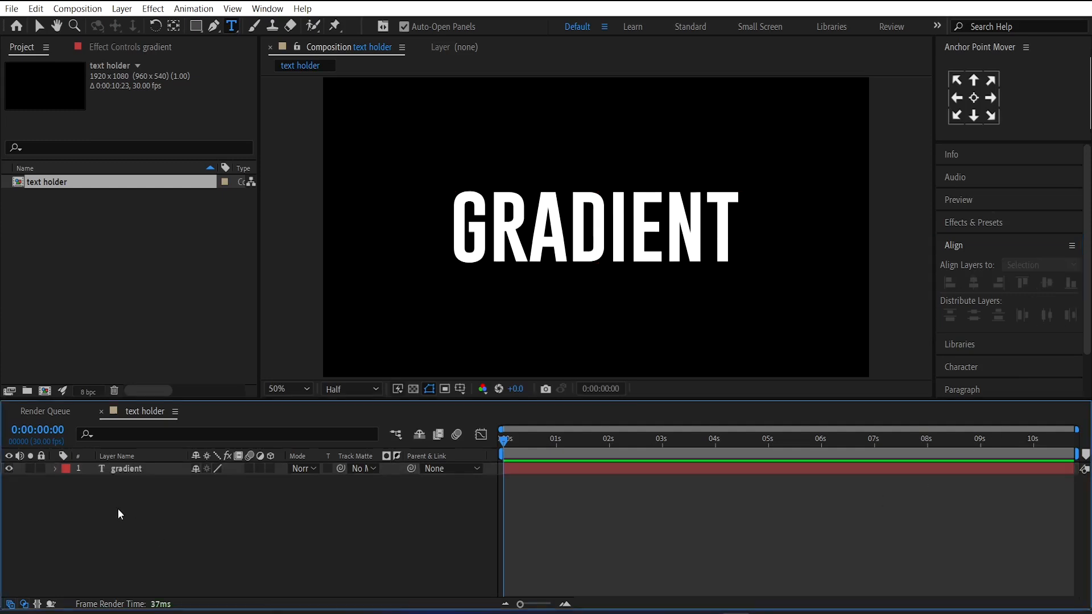
# Add a Tracking animator and keyframe Tracking Amount from 40 to 0 over three seconds
pyautogui.click(54, 468)
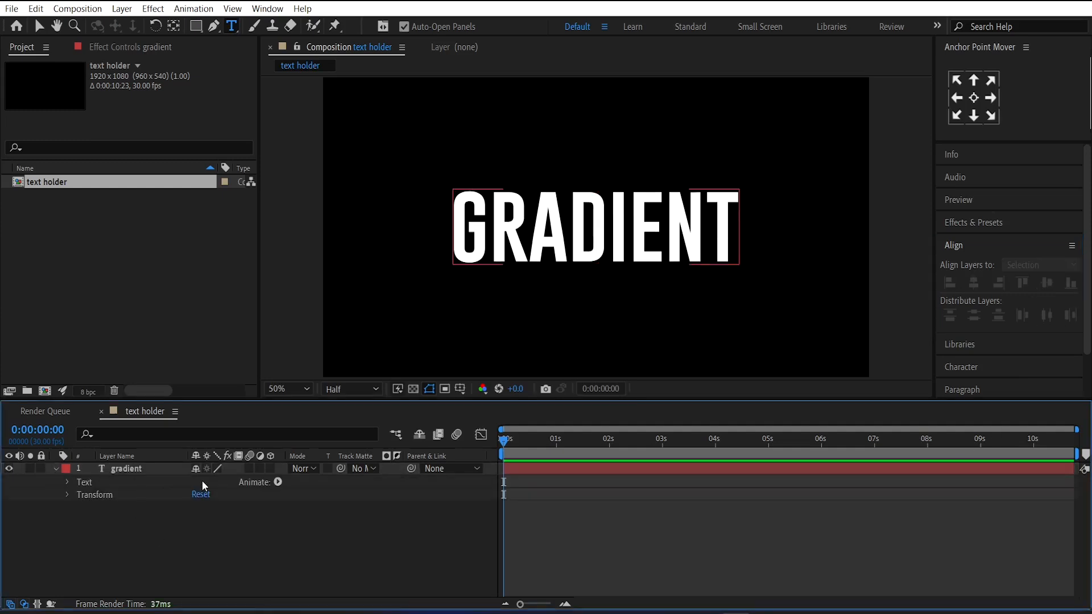
pyautogui.click(277, 482)
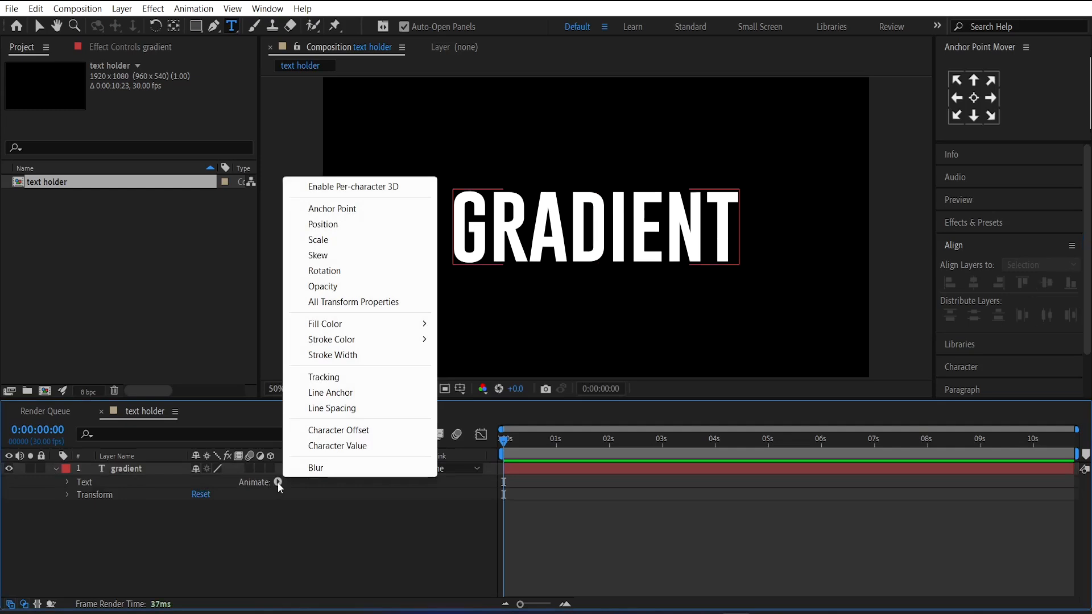
pyautogui.click(324, 376)
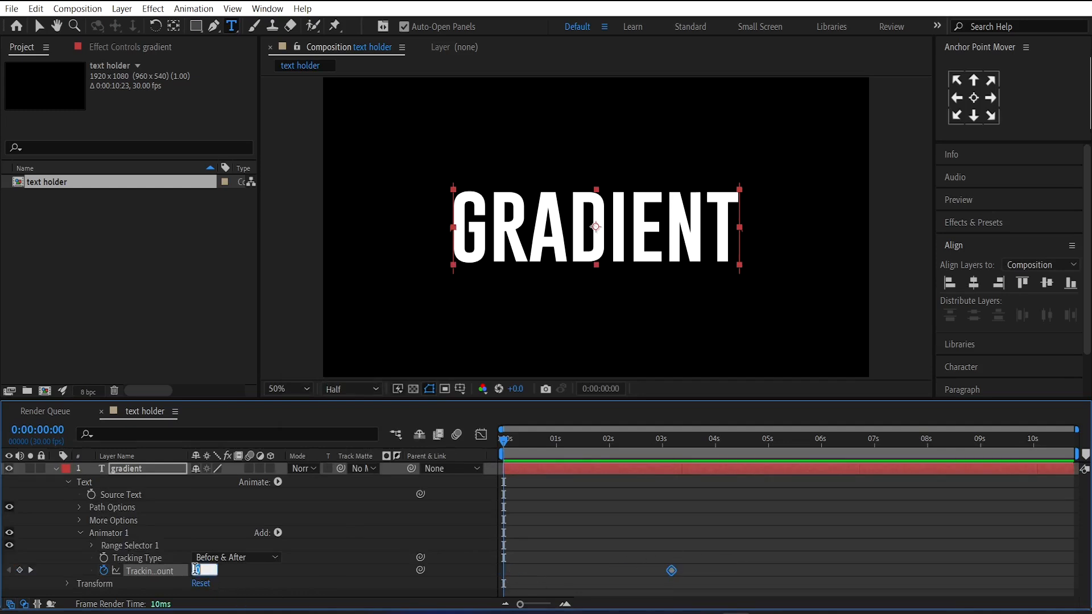
pyautogui.write('40')
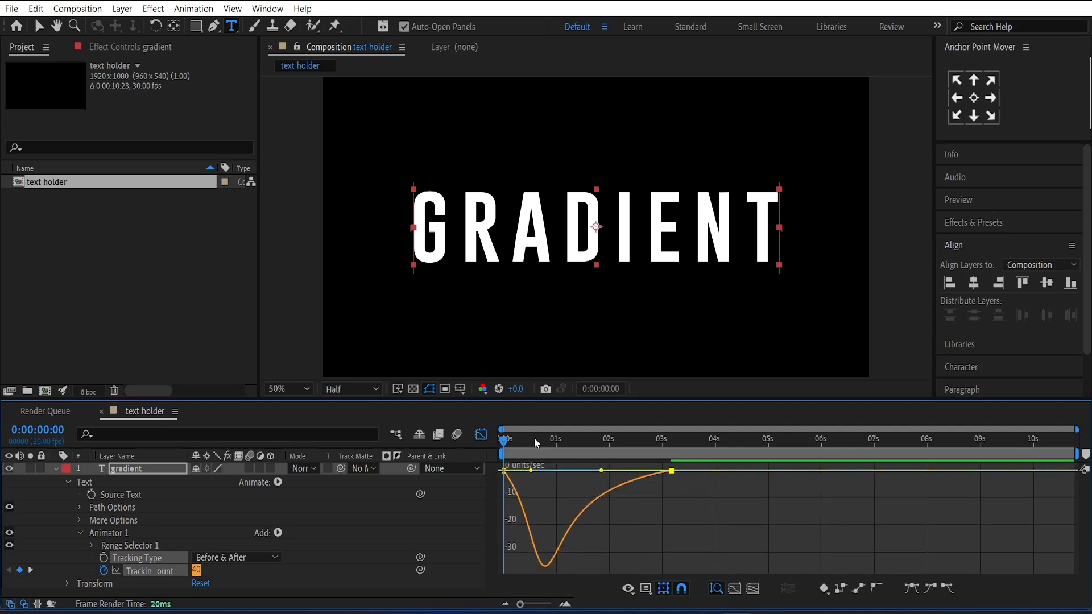
pyautogui.click(569, 439)
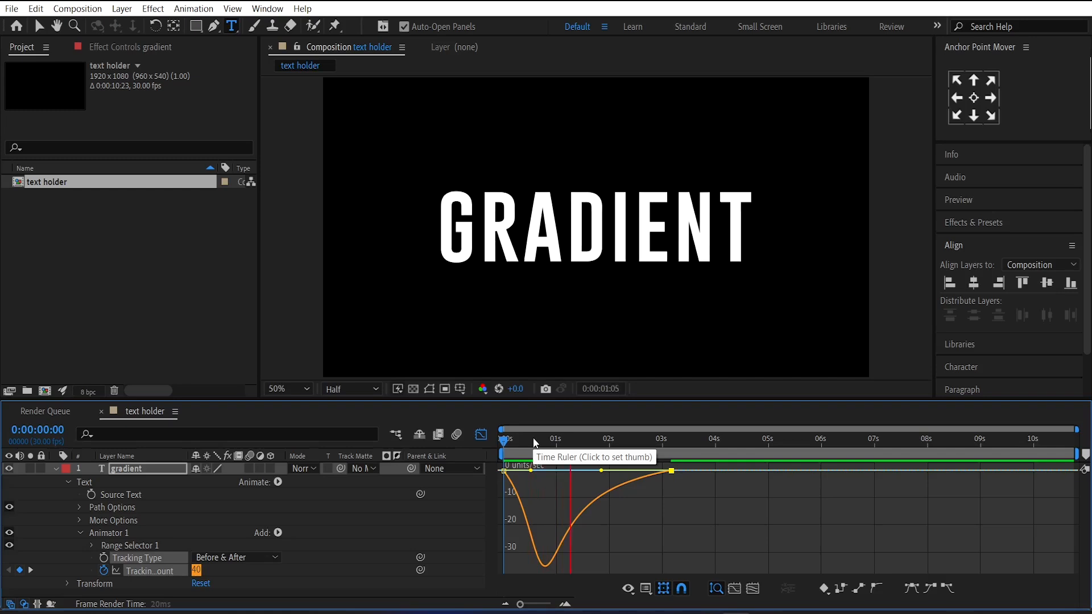
pyautogui.click(610, 439)
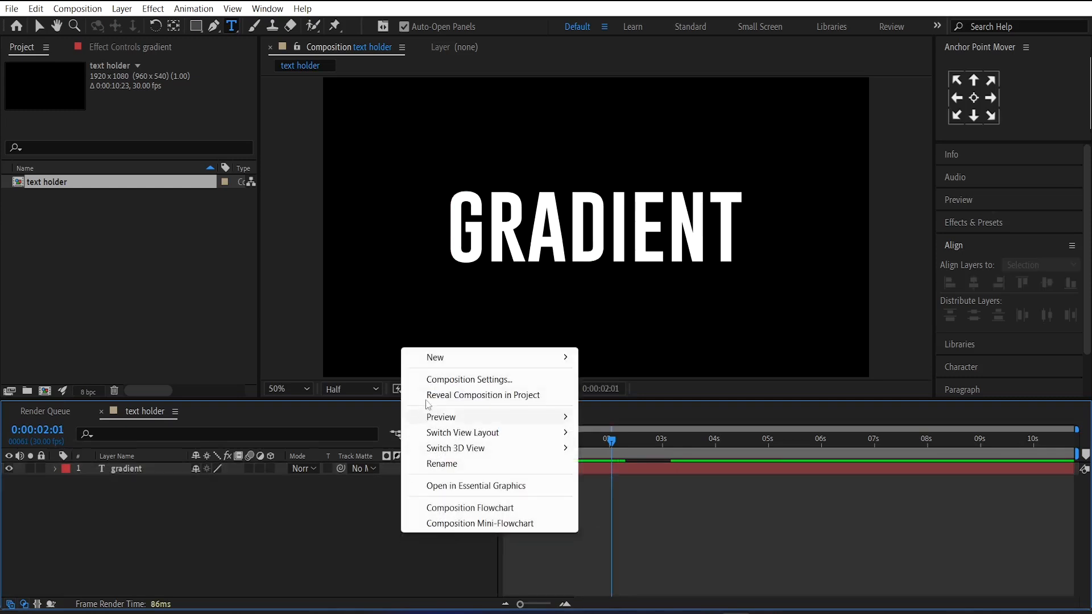
pyautogui.moveTo(436, 357)
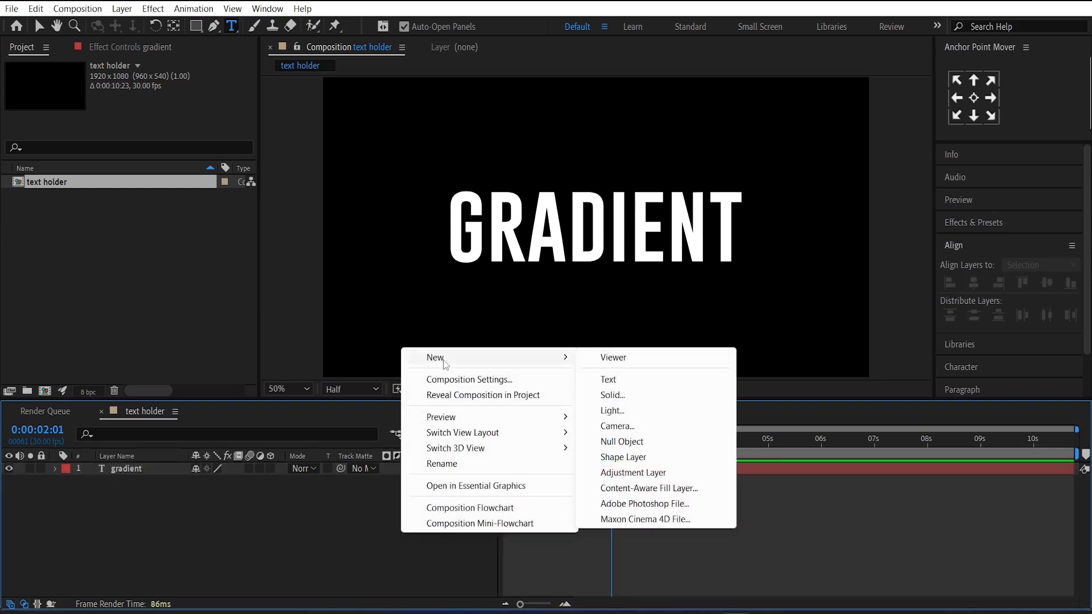
# Add a full-frame black solid named 'noise map' above the GRADIENT text
pyautogui.click(612, 394)
pyautogui.write('noise map')
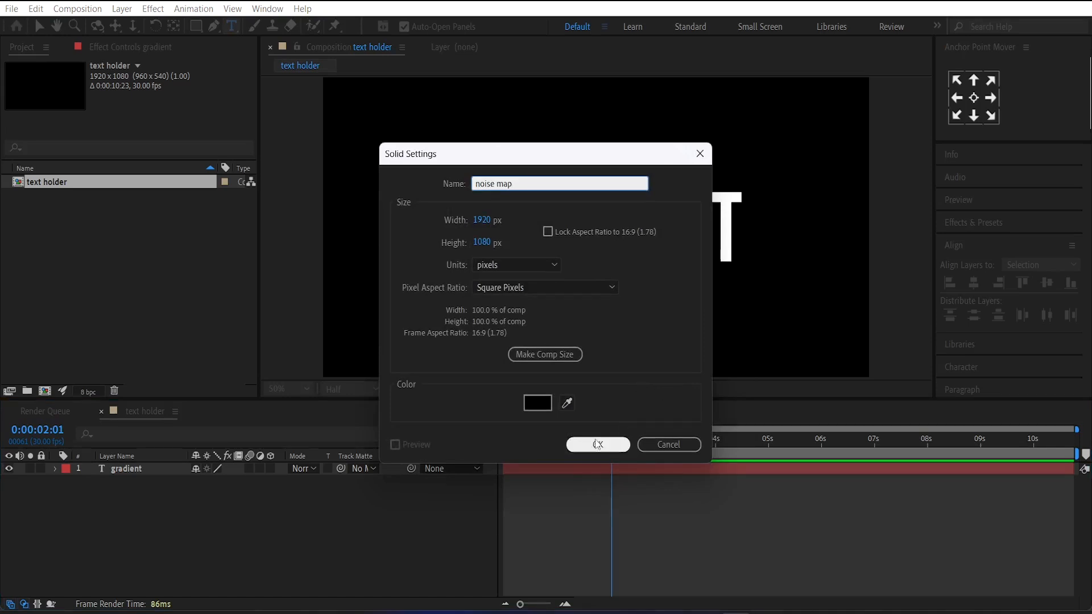
pyautogui.click(597, 445)
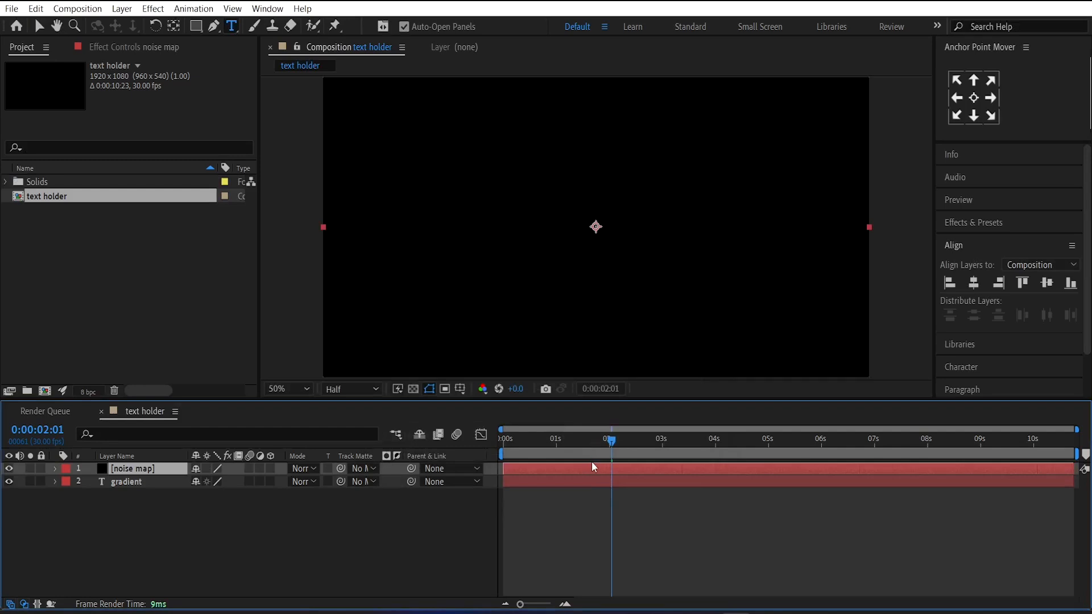
# Apply Max-type Fractal Noise to the noise map, keyframing Contrast from 60 at 0s to 550 at 3s
pyautogui.write('fra')
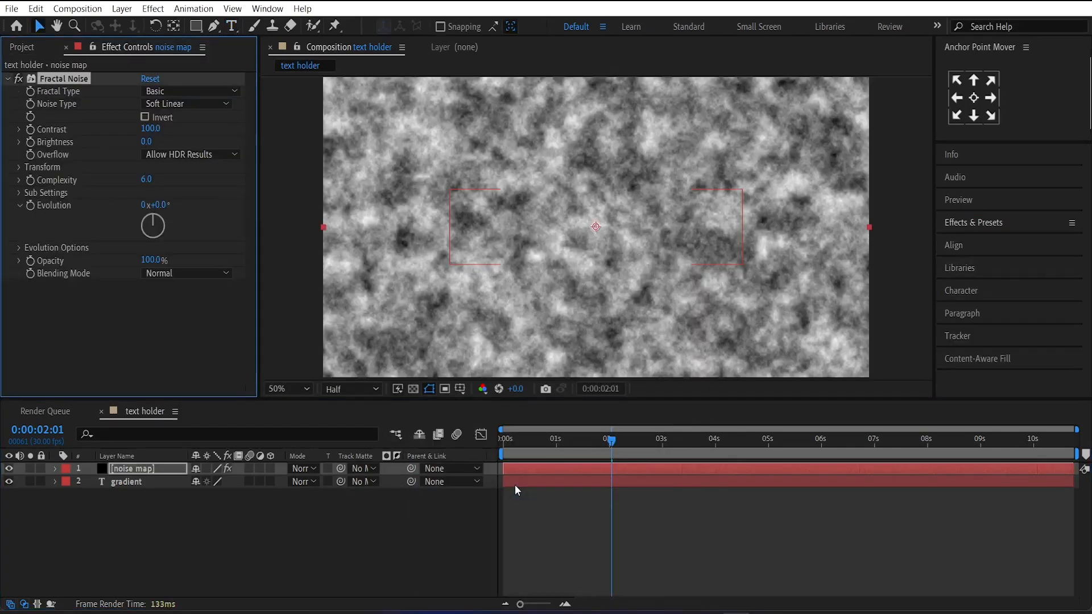
pyautogui.click(190, 91)
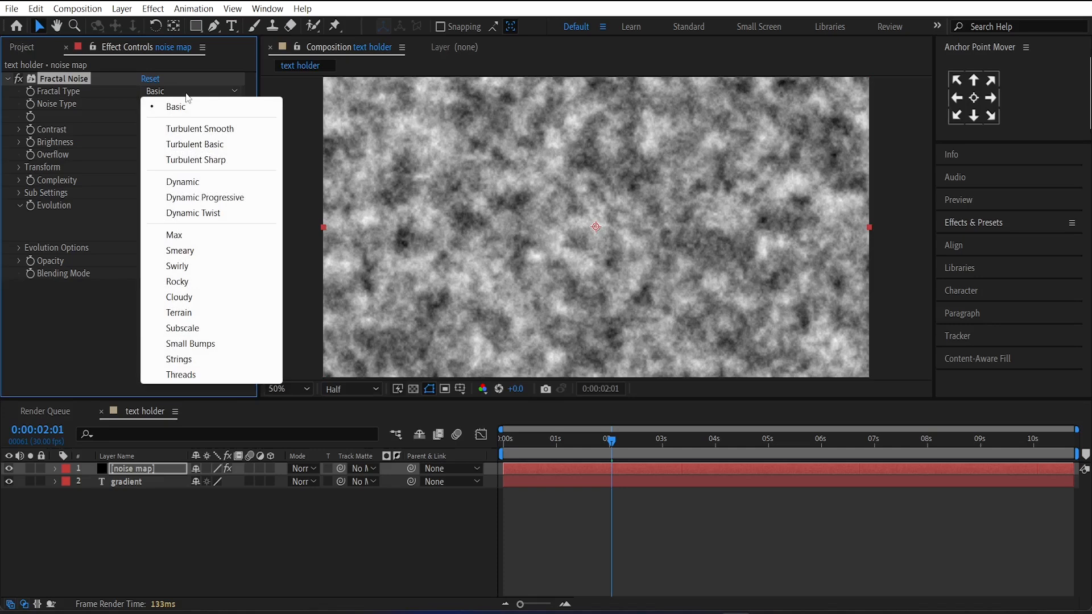
pyautogui.click(173, 234)
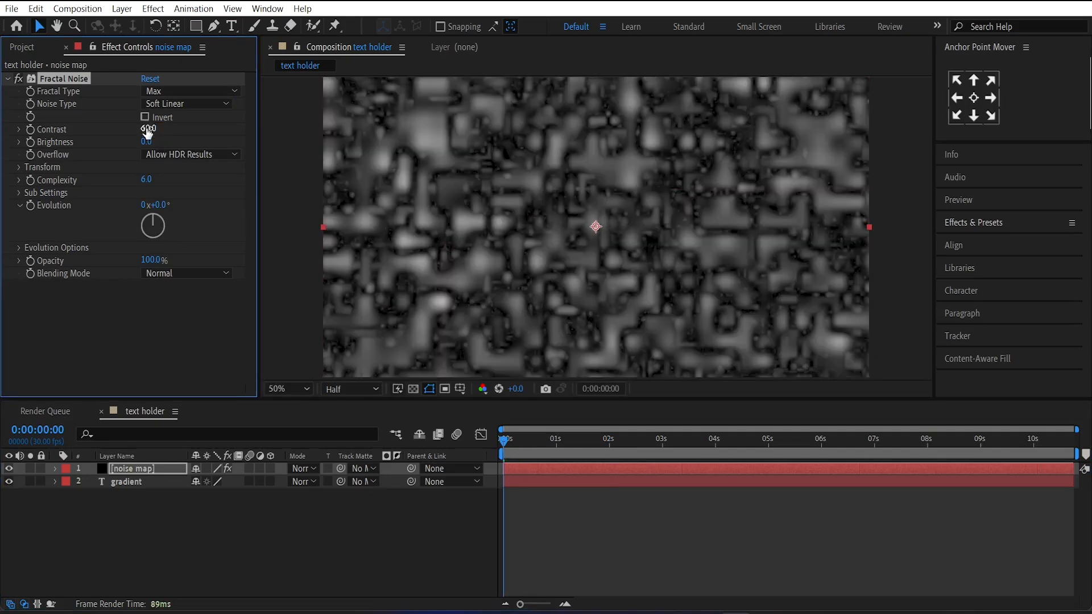
pyautogui.moveTo(147, 128); pyautogui.dragTo(136, 155)
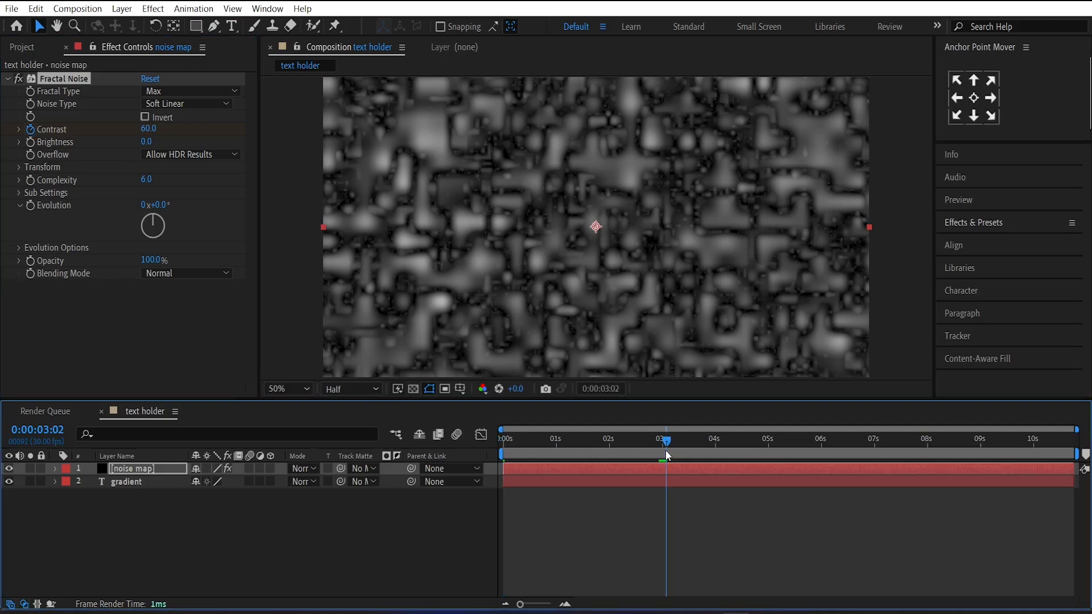
pyautogui.doubleClick(148, 129)
pyautogui.write('550')
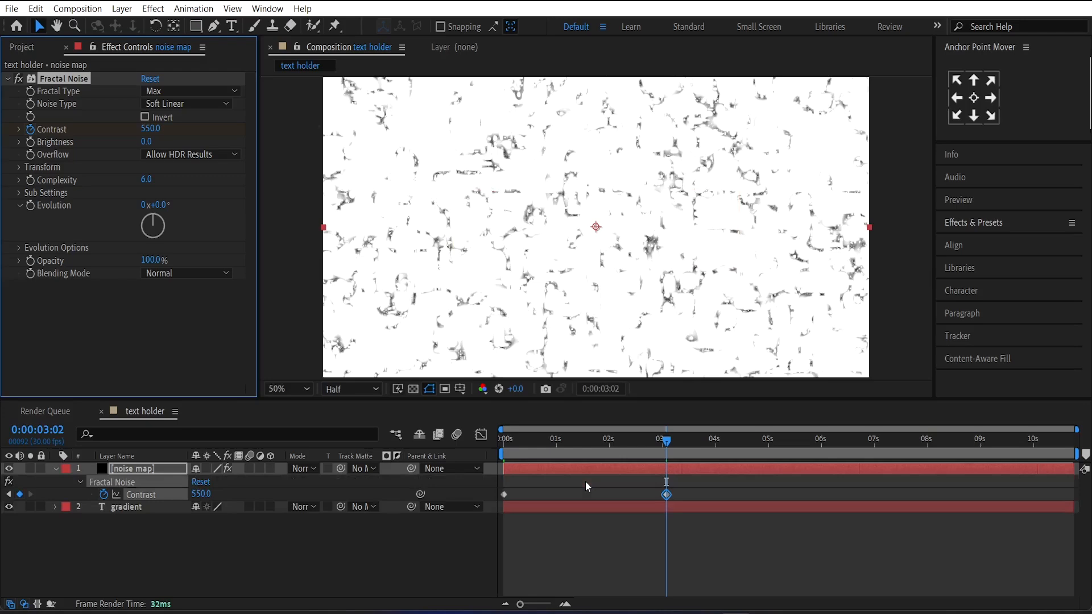
pyautogui.click(571, 439)
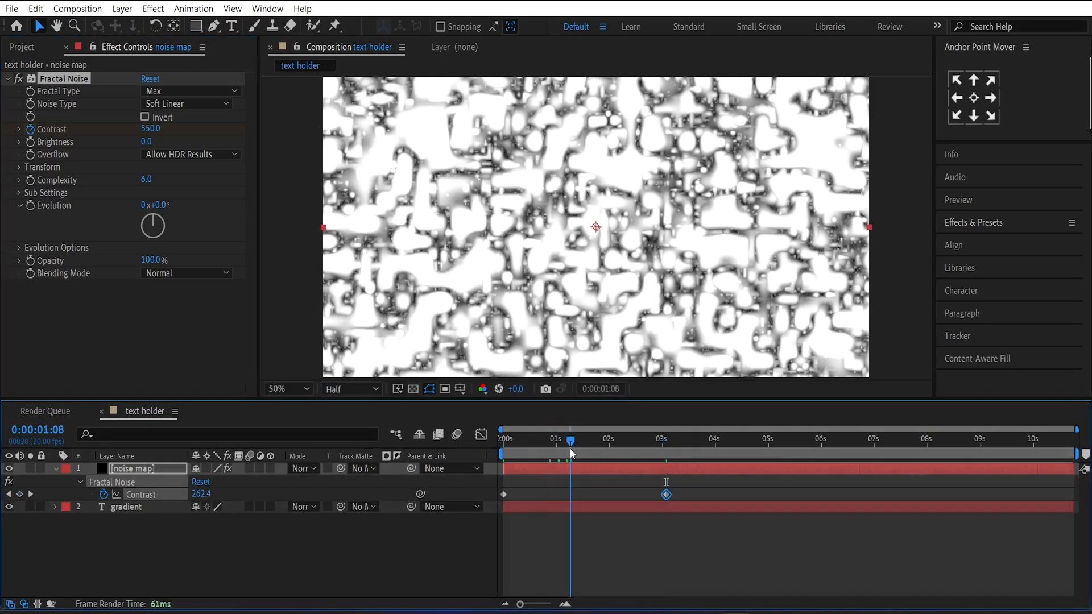
pyautogui.click(17, 167)
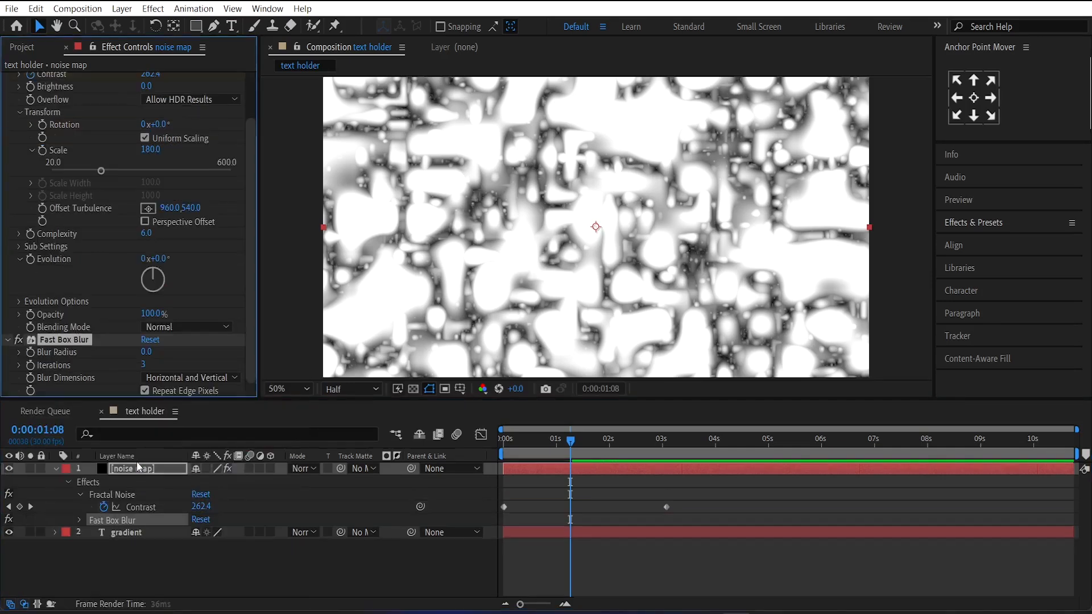
# Add Fast Box Blur radius 14 and Levels with Input Black 88, Input White 104
pyautogui.click(147, 351)
pyautogui.write('14')
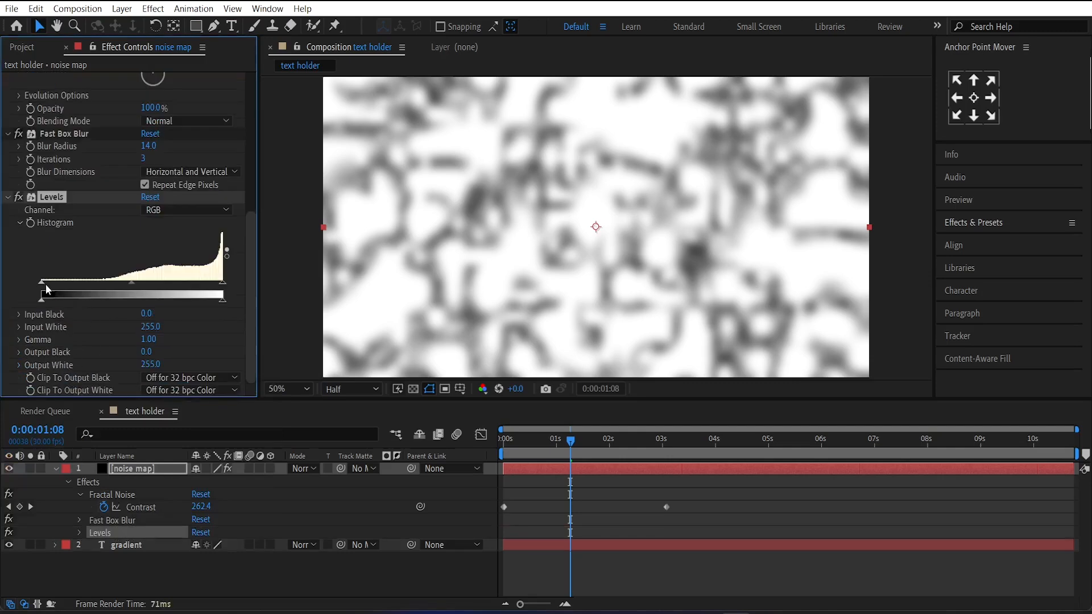
pyautogui.moveTo(48, 296); pyautogui.dragTo(103, 296)
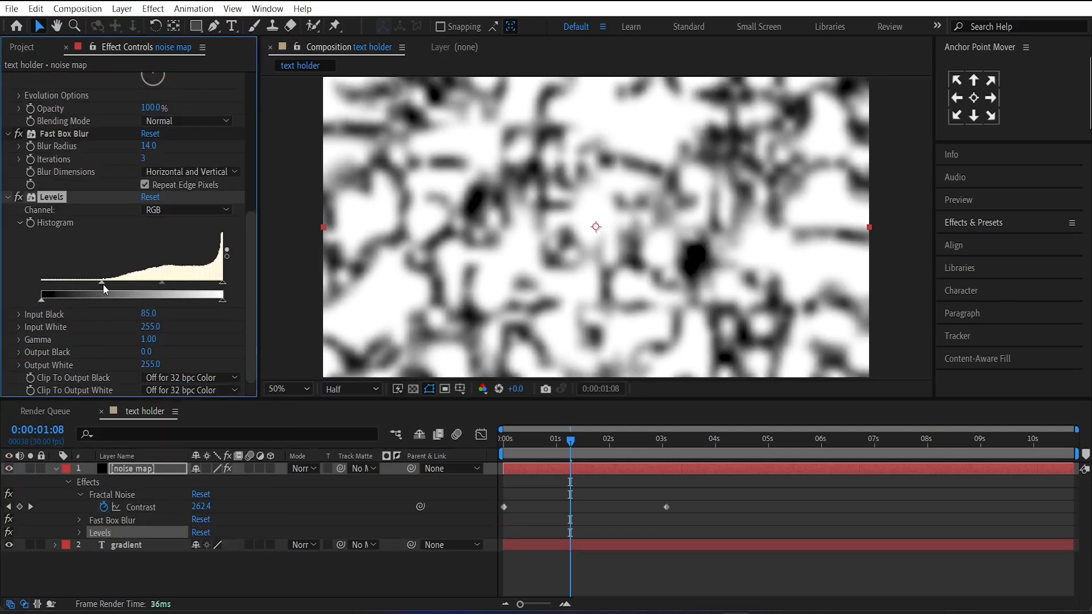
pyautogui.moveTo(223, 301); pyautogui.dragTo(178, 301)
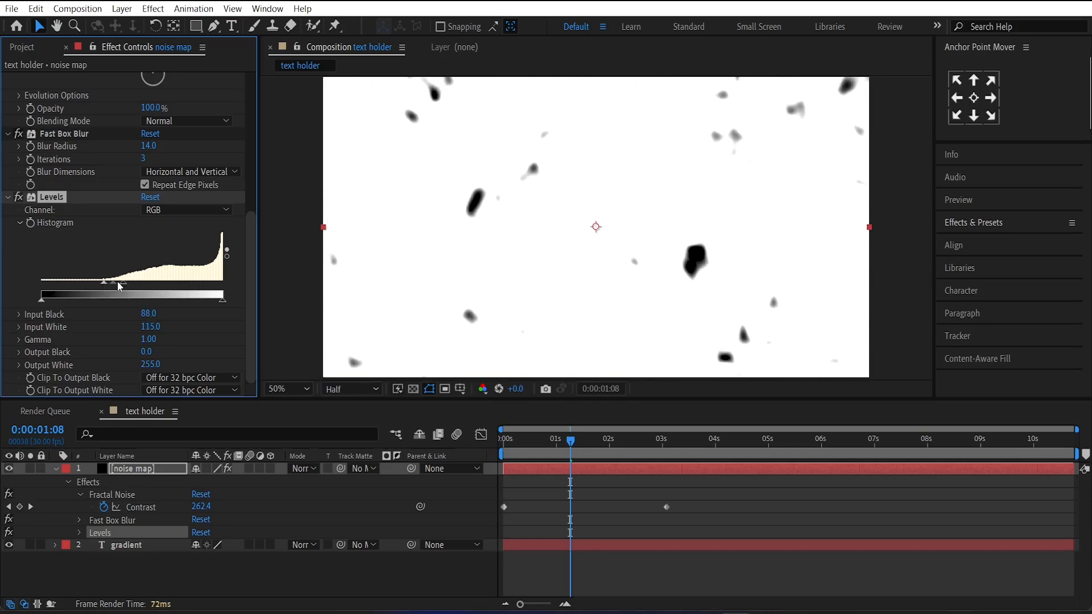
pyautogui.moveTo(119, 283); pyautogui.dragTo(104, 282)
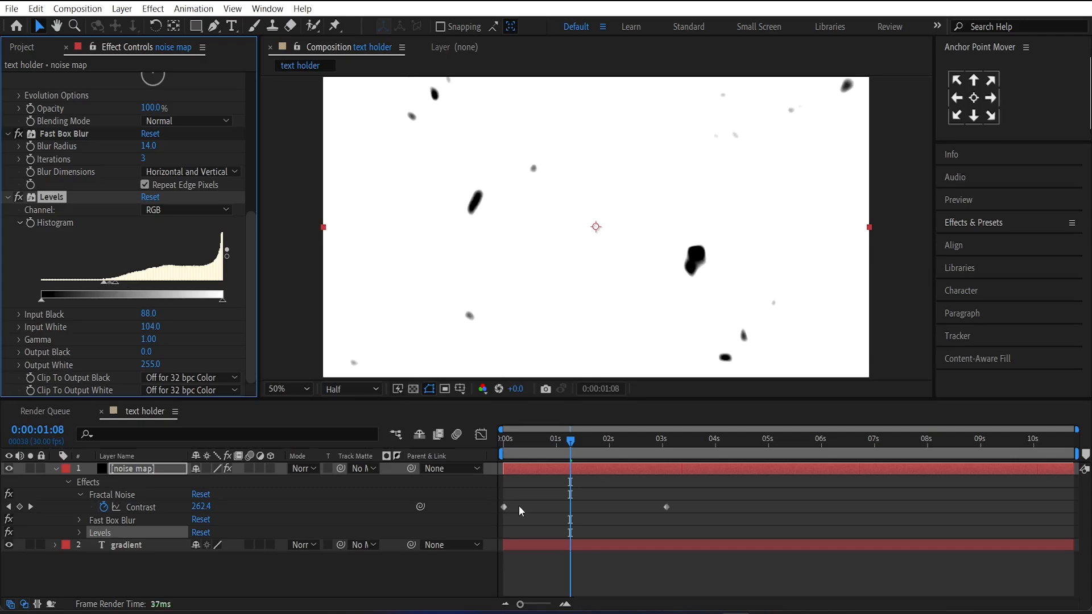
pyautogui.moveTo(570, 439); pyautogui.dragTo(507, 439)
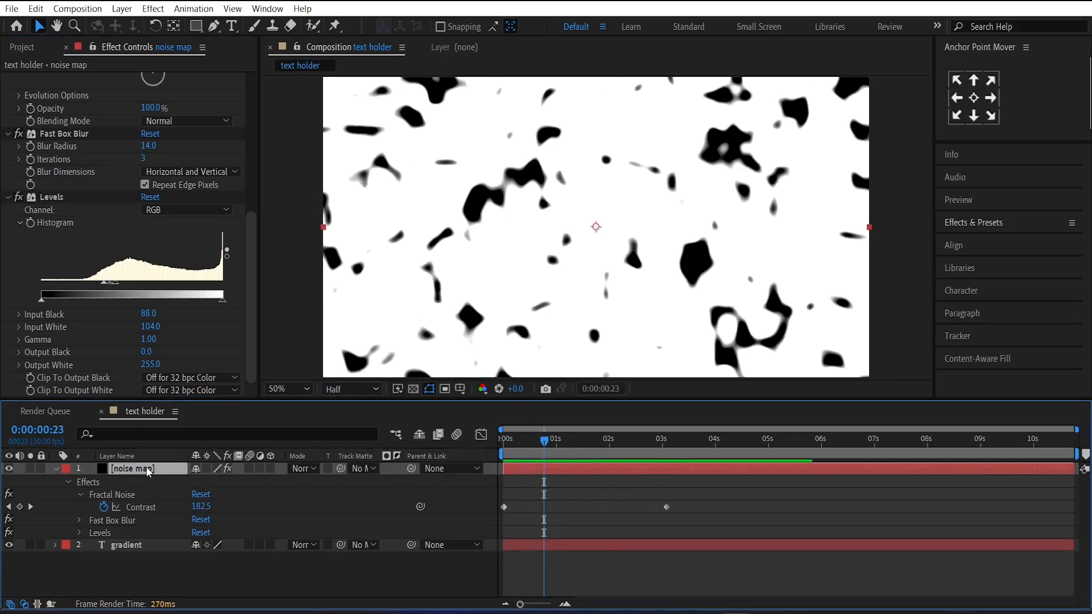
# Add Turbulent Displace (Amount 150, Size 8) and a second Fast Box Blur to soften the blobs
pyautogui.write('tu')
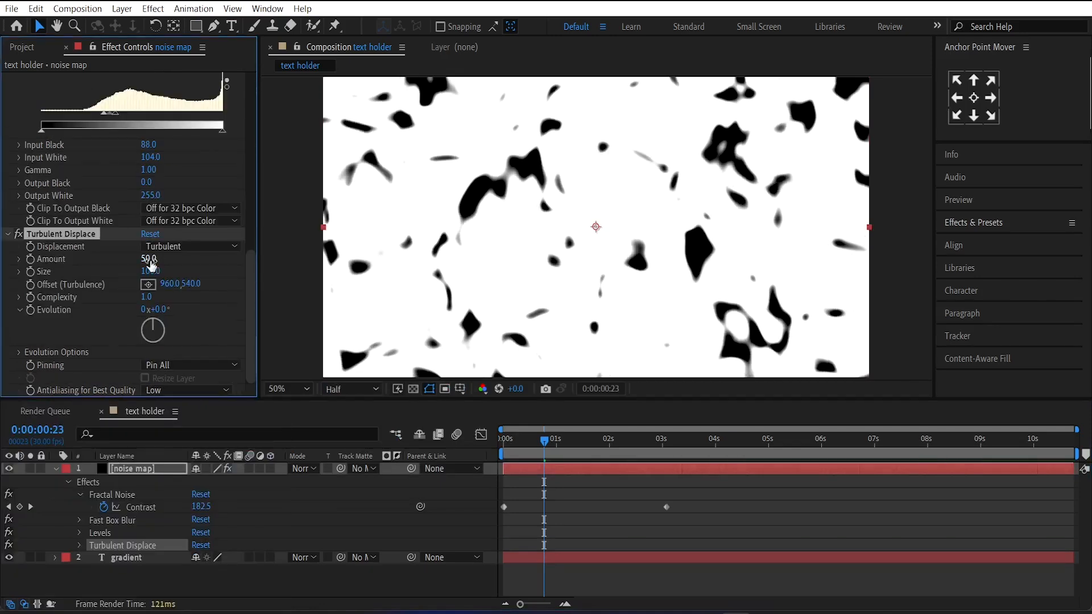
pyautogui.write('150')
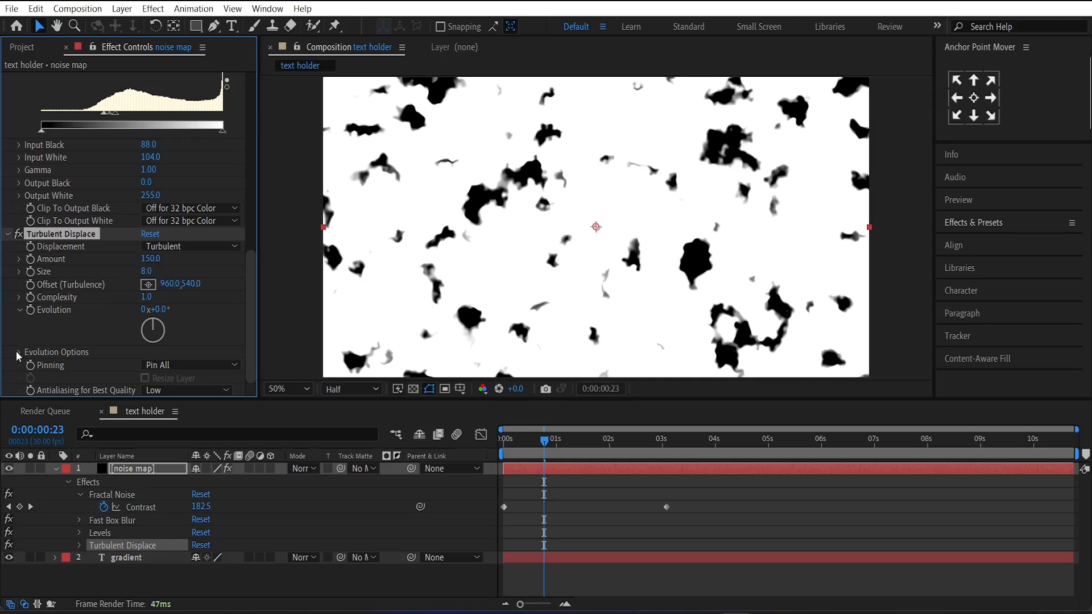
pyautogui.click(23, 352)
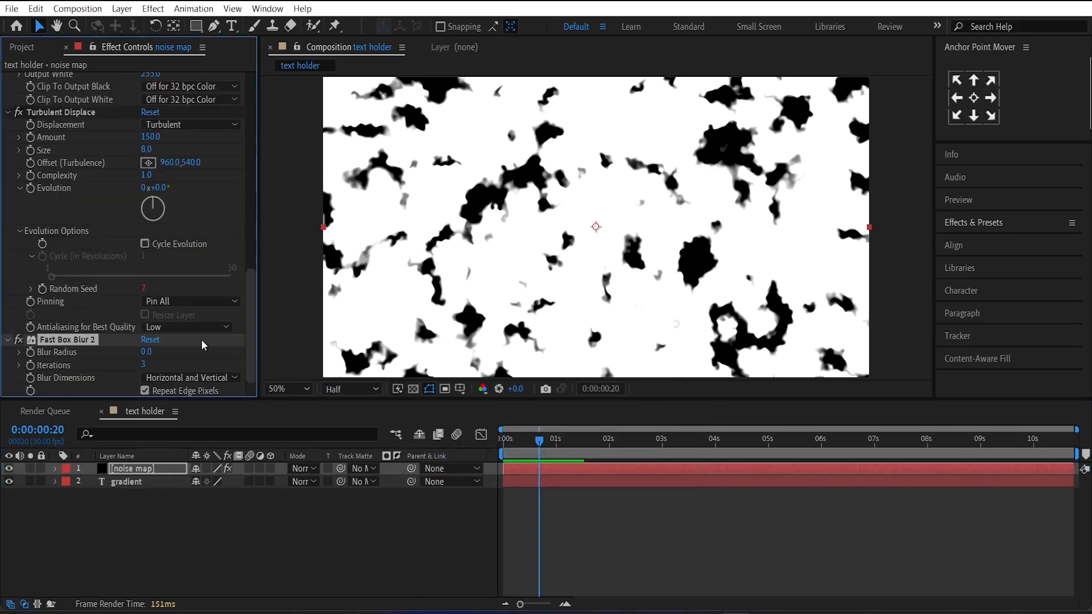
pyautogui.doubleClick(146, 351)
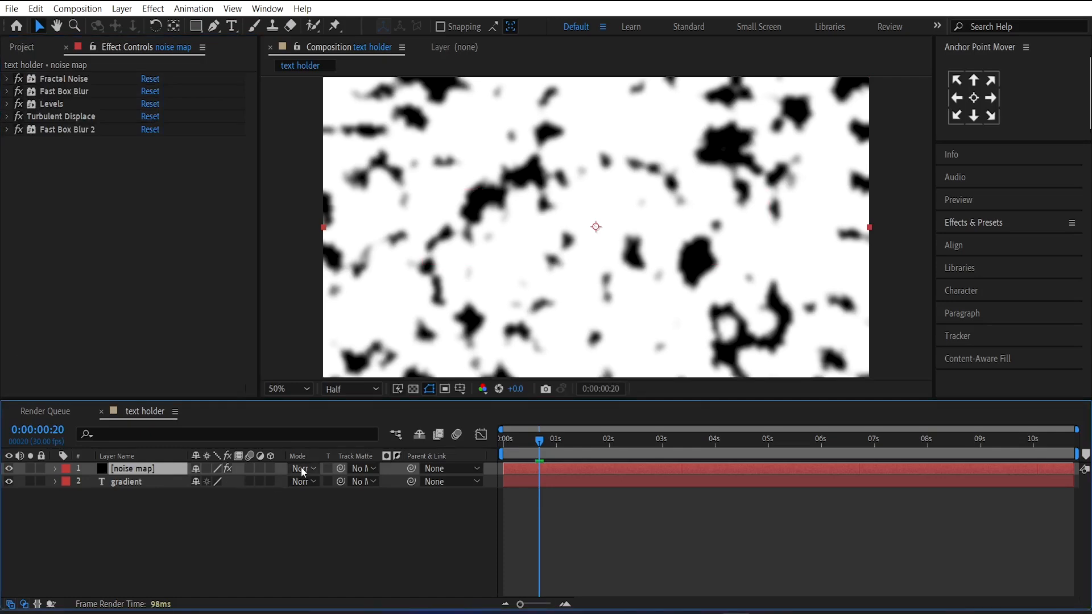
# Set the noise map layer's blending mode to Stencil Luma so it cuts through the text
pyautogui.click(303, 467)
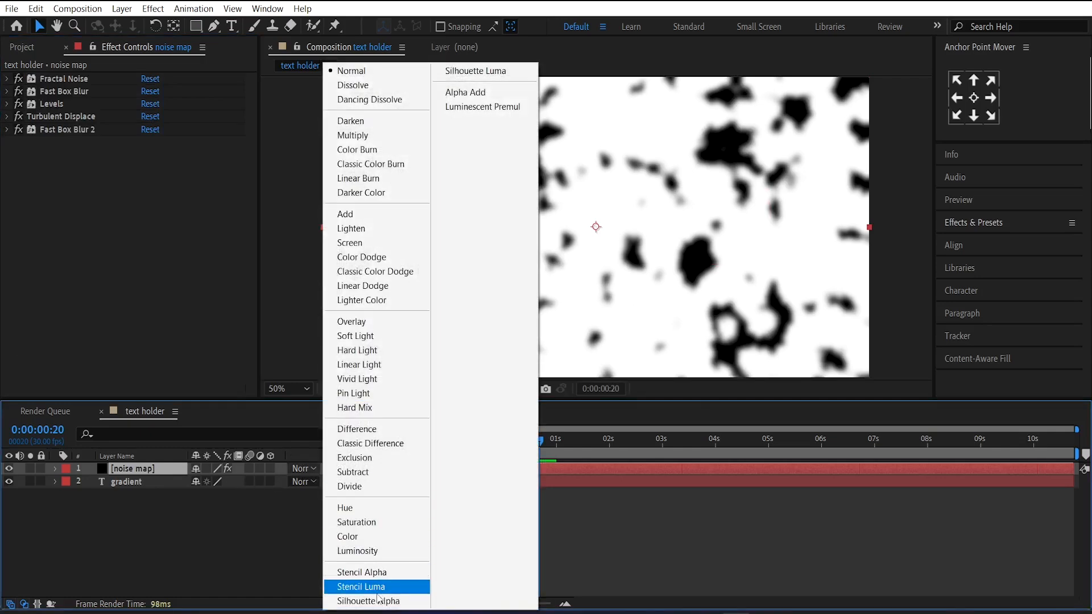
pyautogui.click(361, 587)
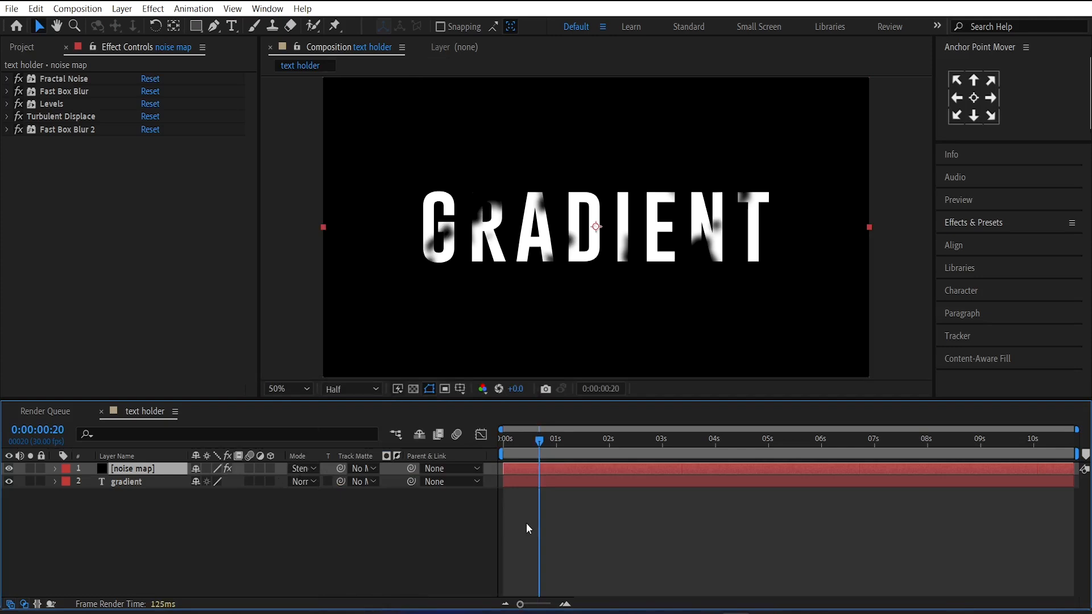
pyautogui.click(504, 439)
pyautogui.write('maine')
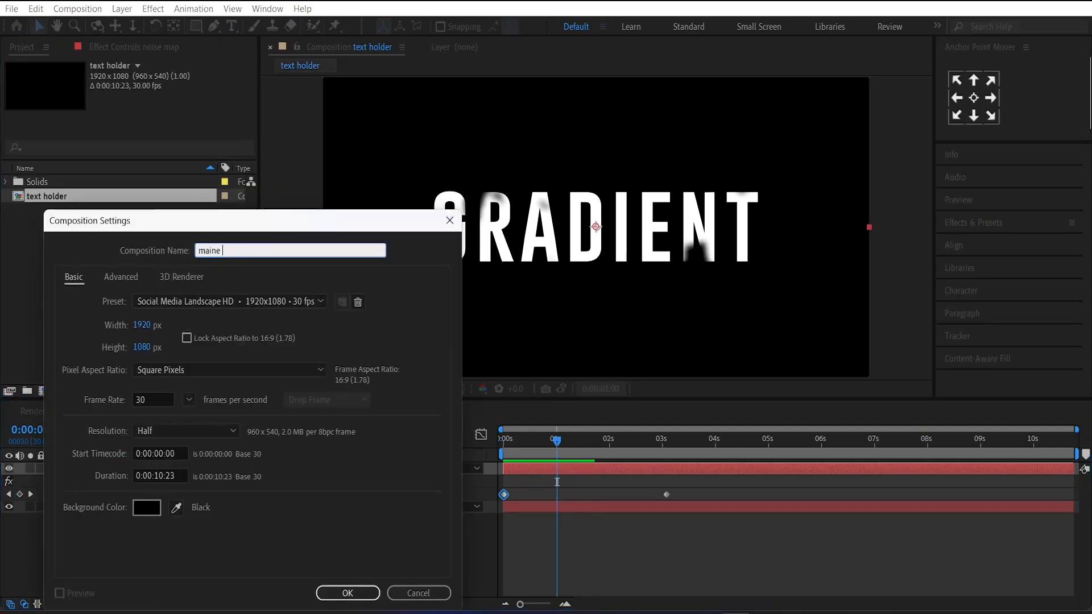
# Create a new composition named 'maine comp' holding the text holder comp
pyautogui.write('comp')
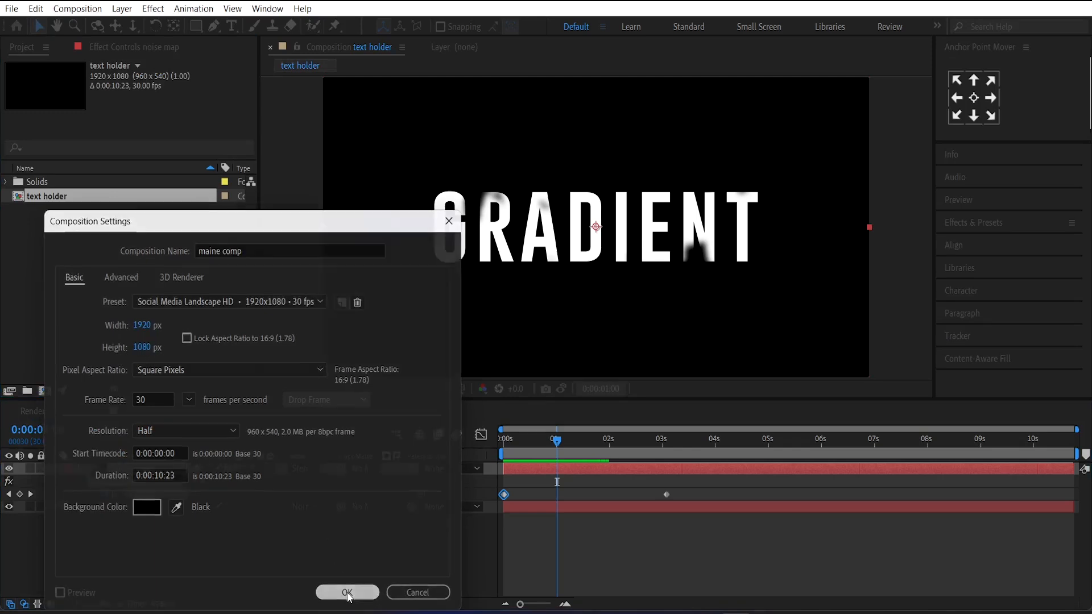
pyautogui.click(348, 593)
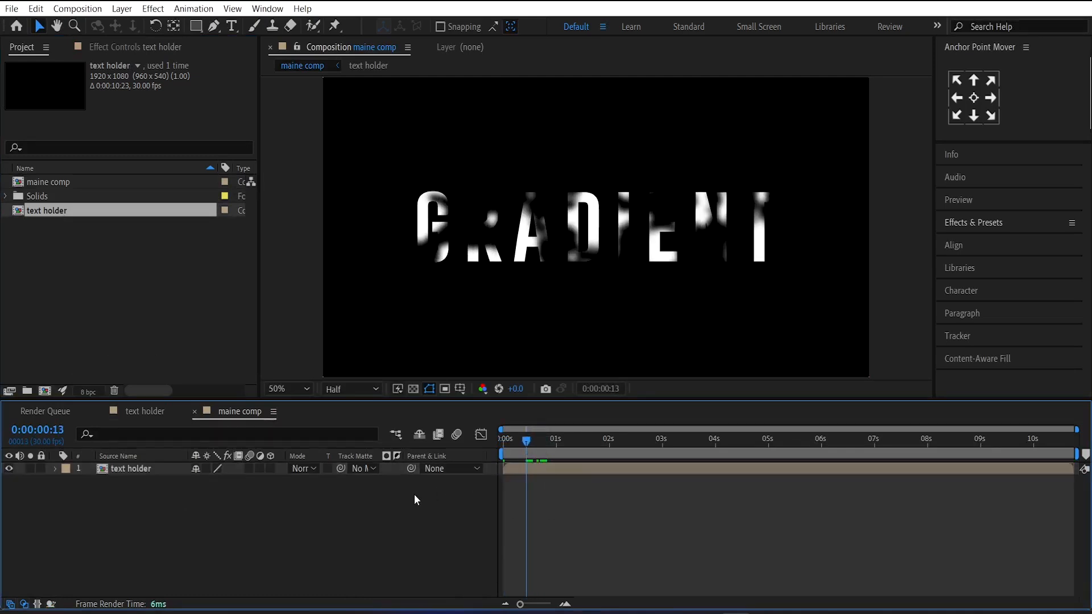
# Add an adjustment layer with Colorama taking its phase from Alpha
pyautogui.rightClick(416, 498)
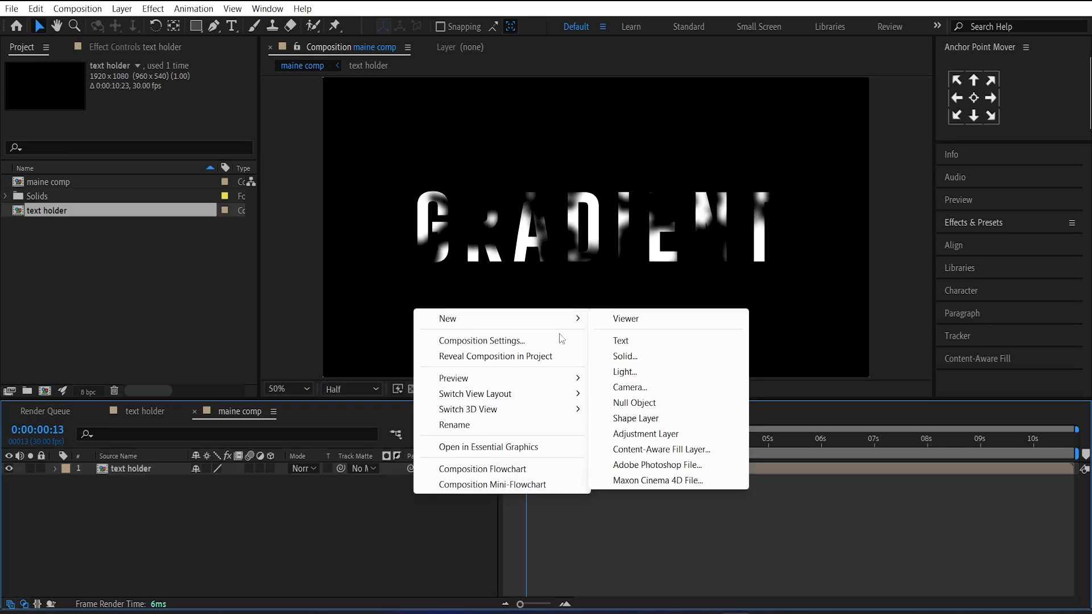
pyautogui.click(644, 434)
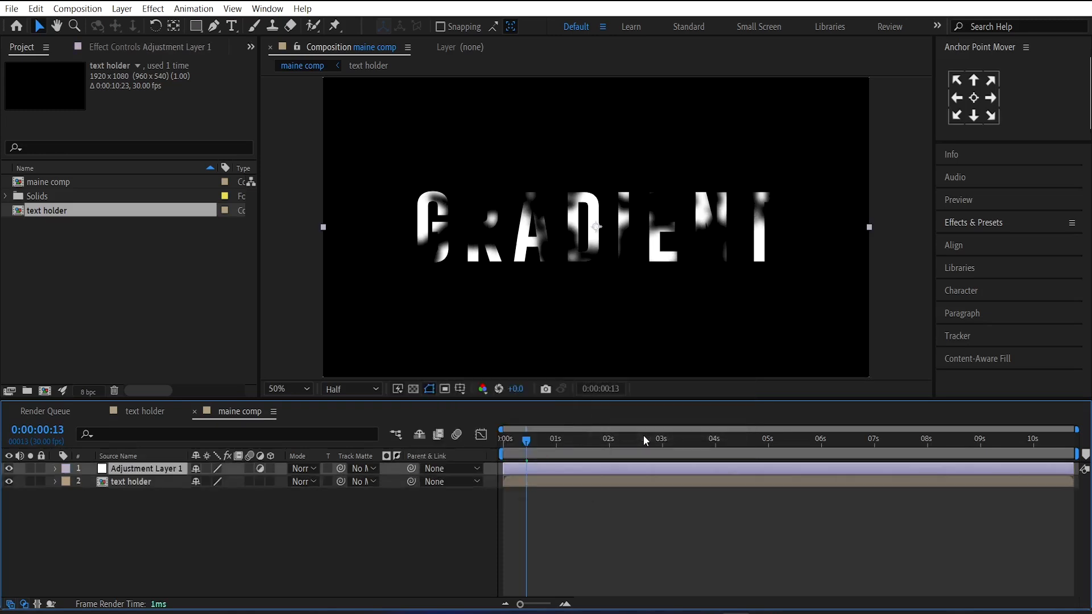
pyautogui.moveTo(569, 475)
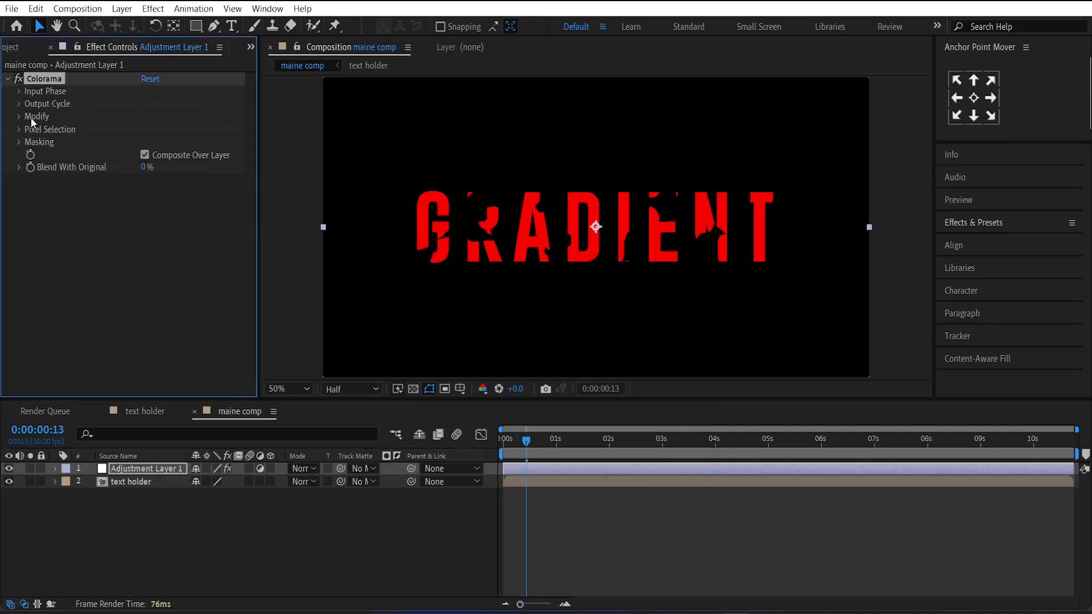
pyautogui.click(20, 91)
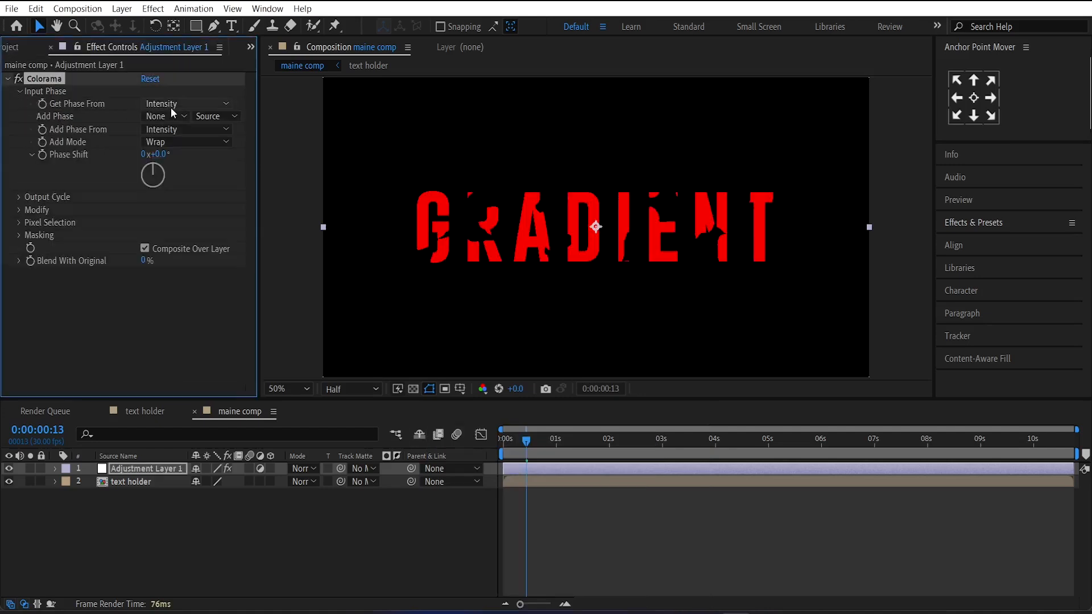
pyautogui.click(187, 103)
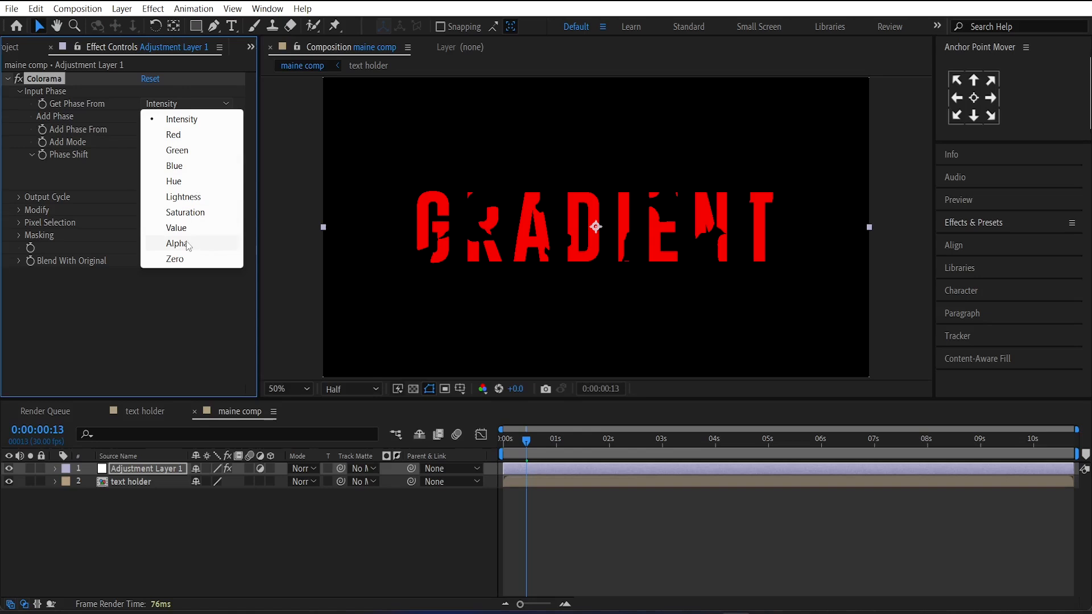
pyautogui.click(178, 243)
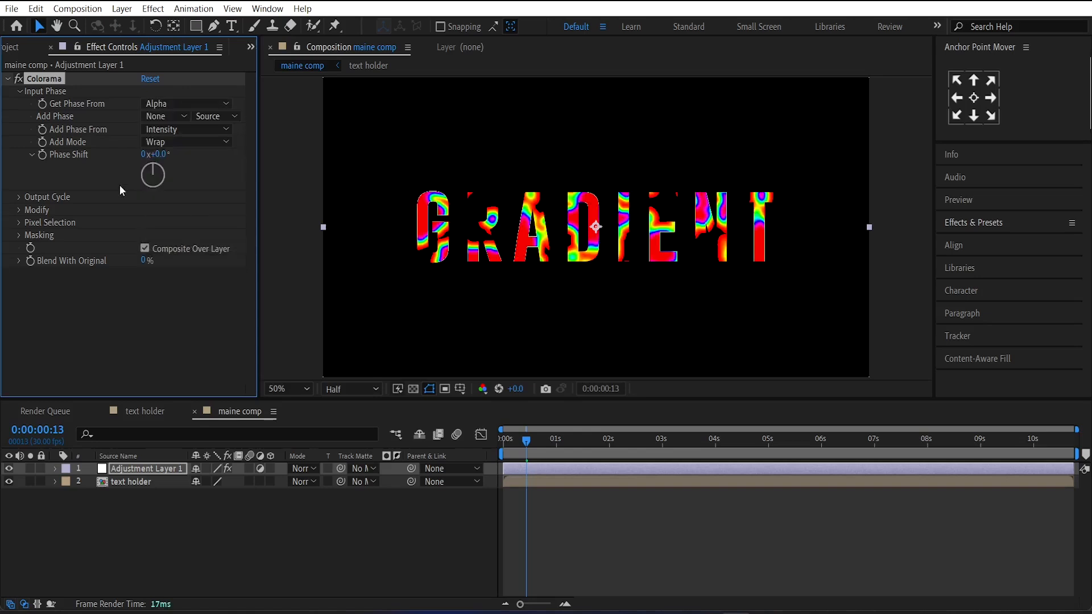
# Apply a fiery Output Cycle preset palette and set a cycle colour to white
pyautogui.click(19, 196)
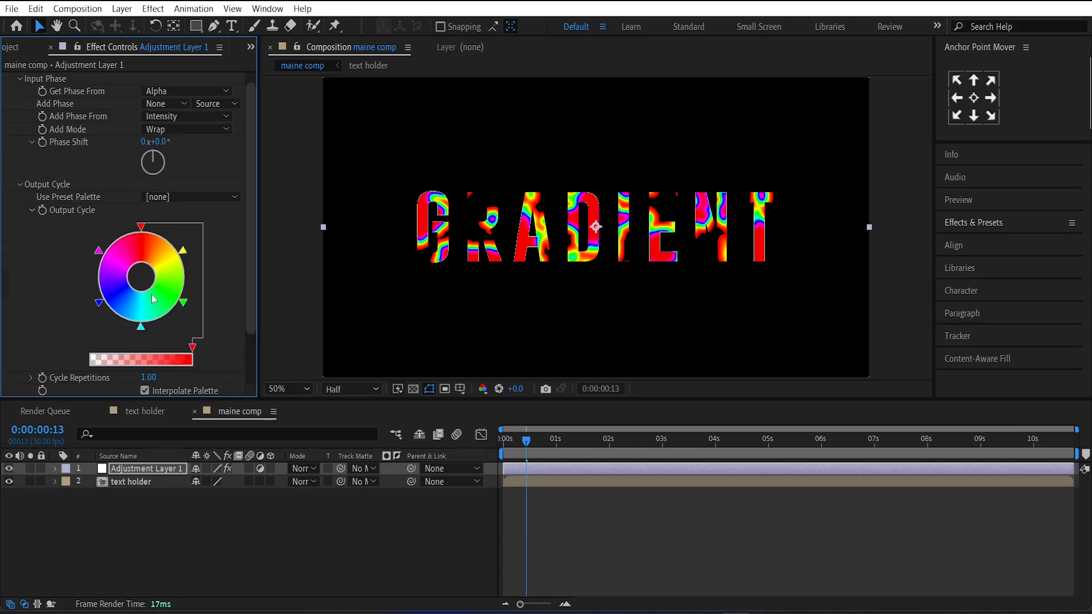
pyautogui.moveTo(162, 277)
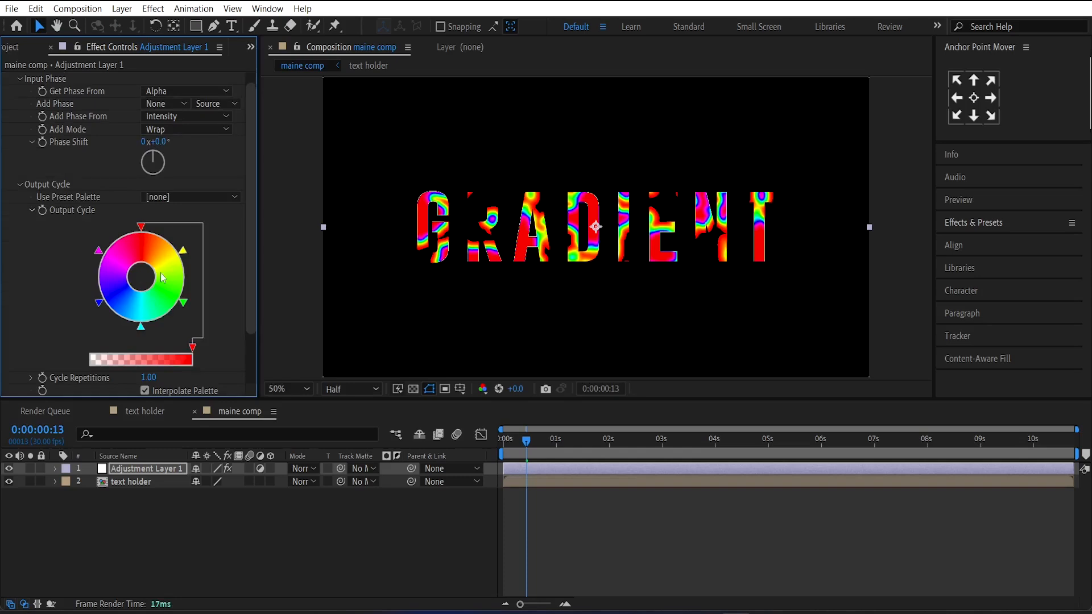
pyautogui.click(190, 196)
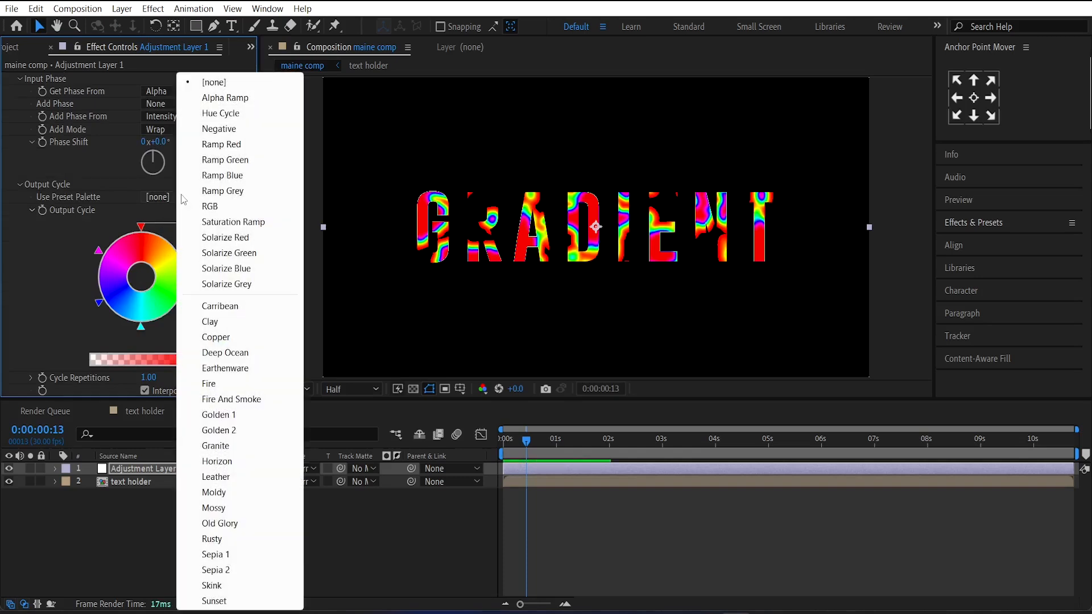
pyautogui.click(214, 600)
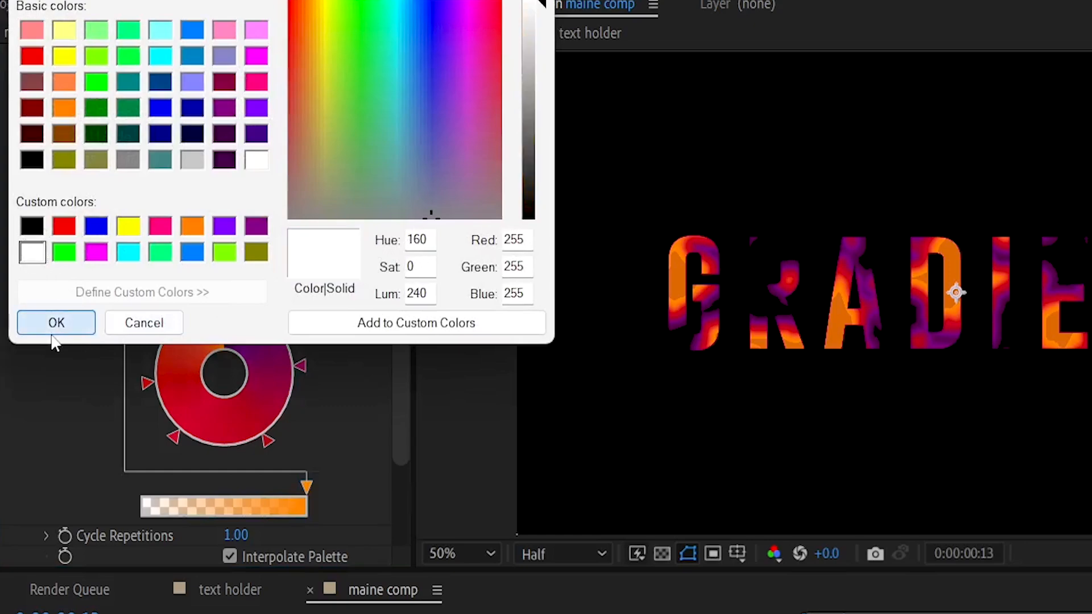
pyautogui.click(56, 322)
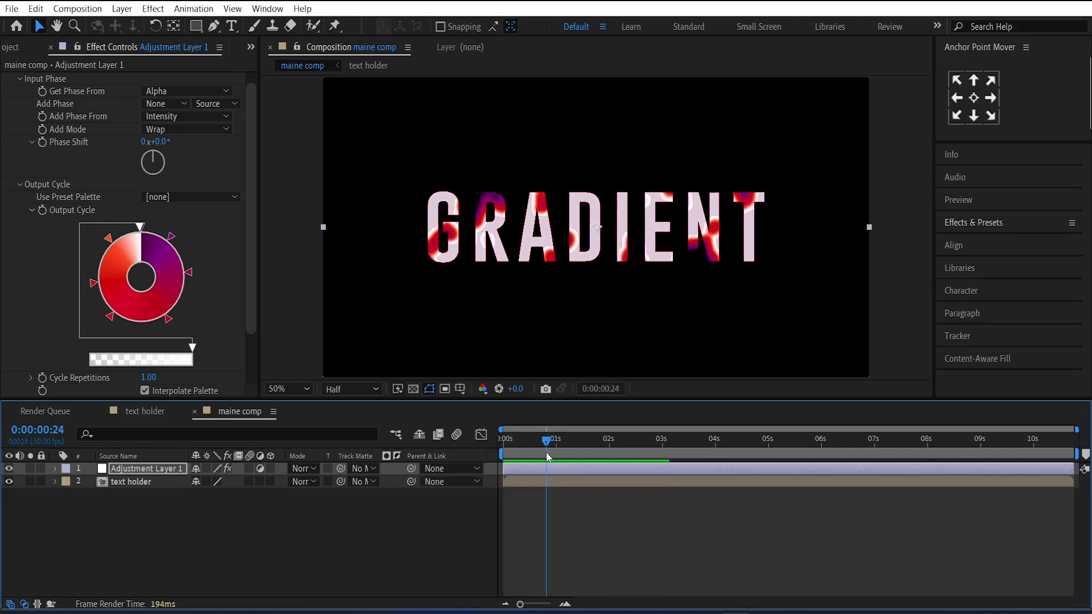
# Apply Deep Glow to the adjustment layer with Input Threshold 98% so only the brightest parts glow
pyautogui.write('dee')
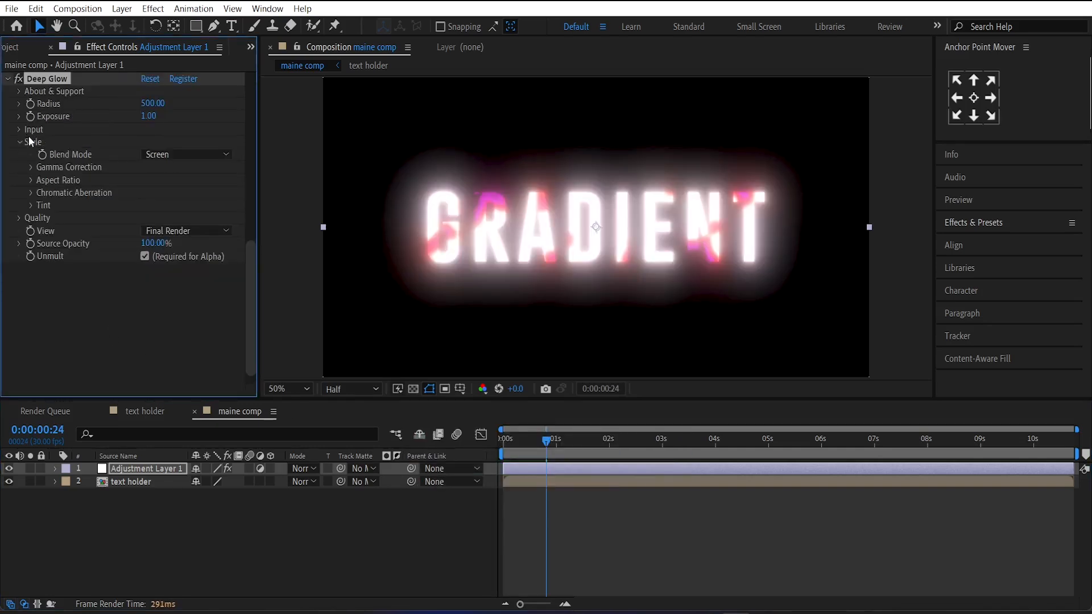
pyautogui.click(19, 128)
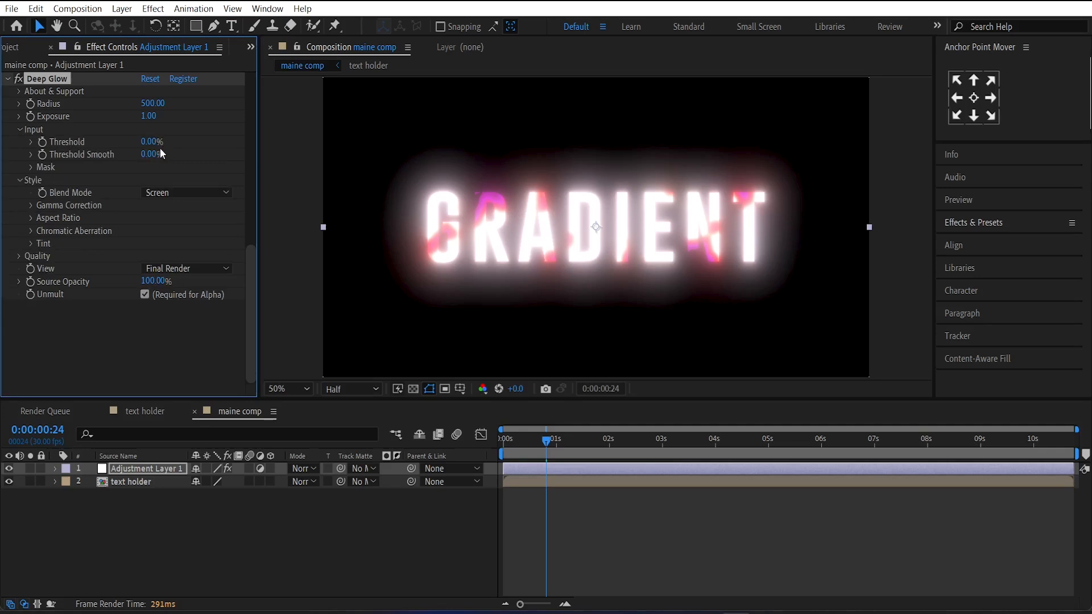
pyautogui.write('98')
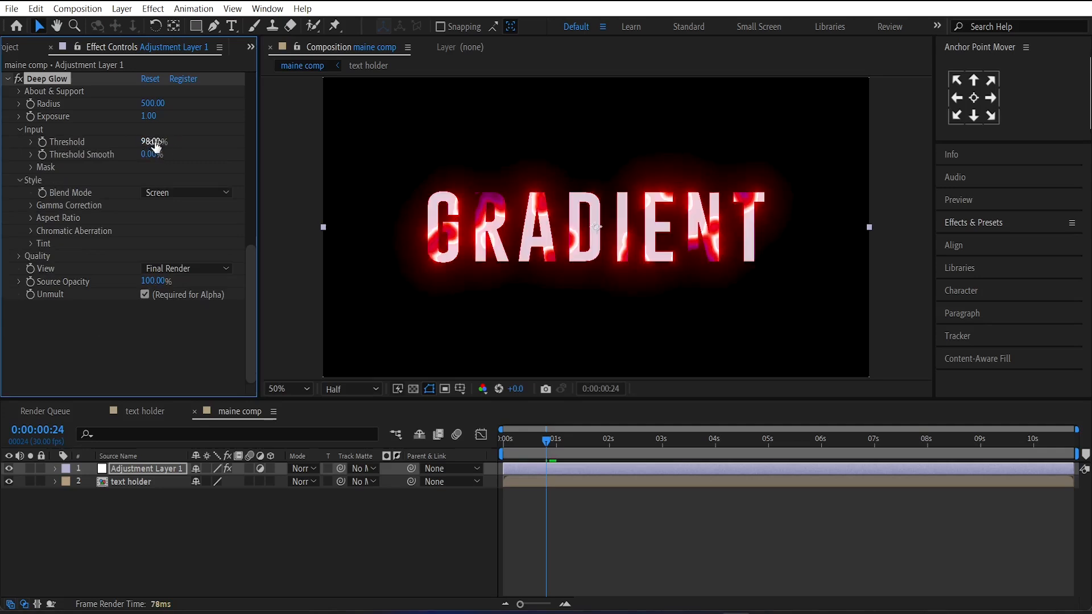
# Keyframe the Deep Glow Radius and lower it over time so the glow fades
pyautogui.click(576, 439)
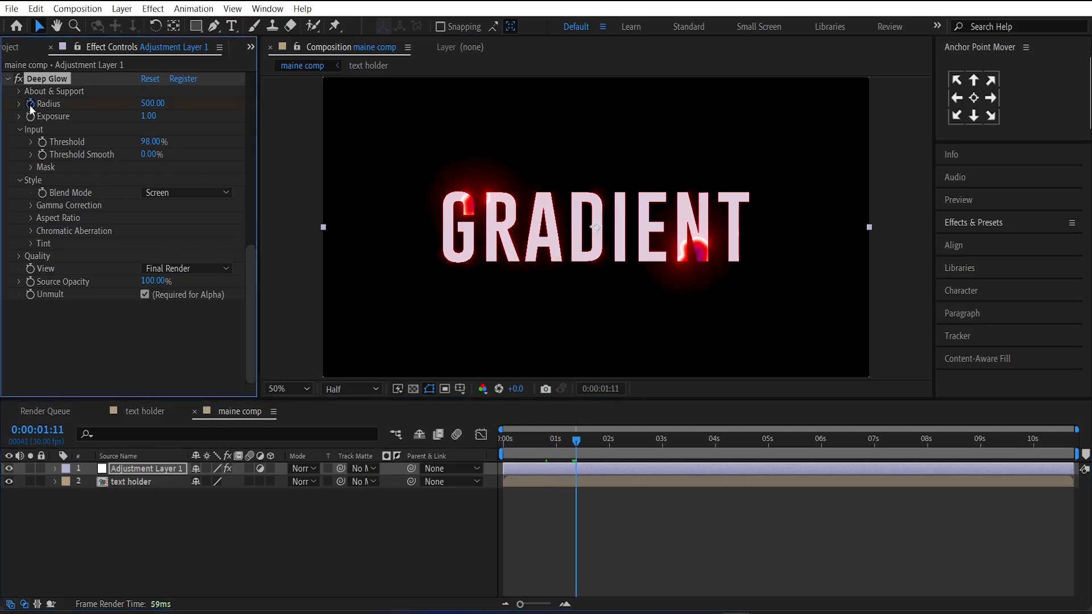
pyautogui.moveTo(572, 428)
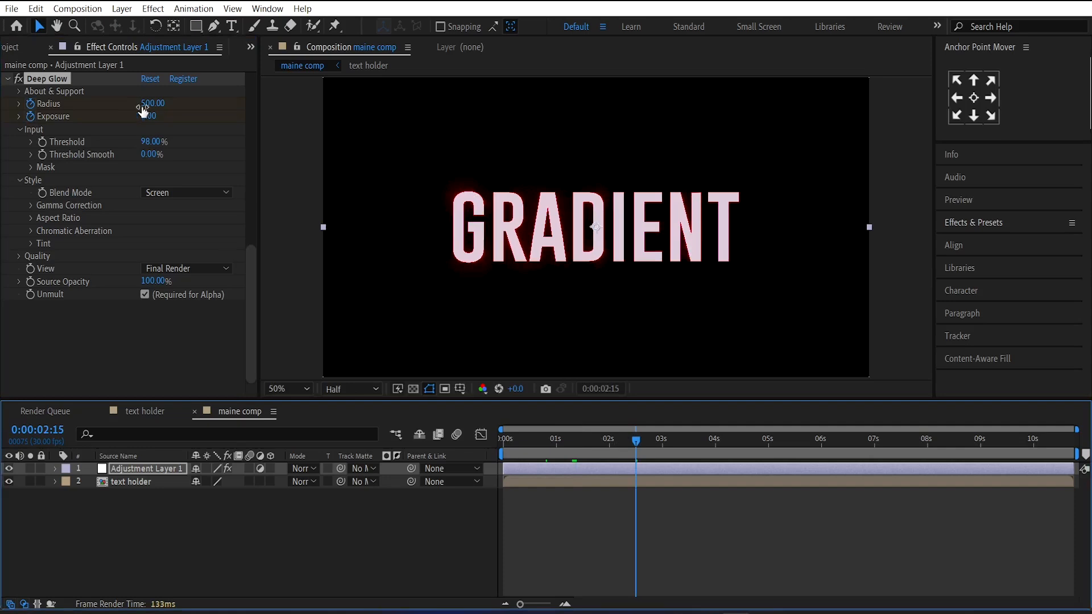
pyautogui.doubleClick(150, 104)
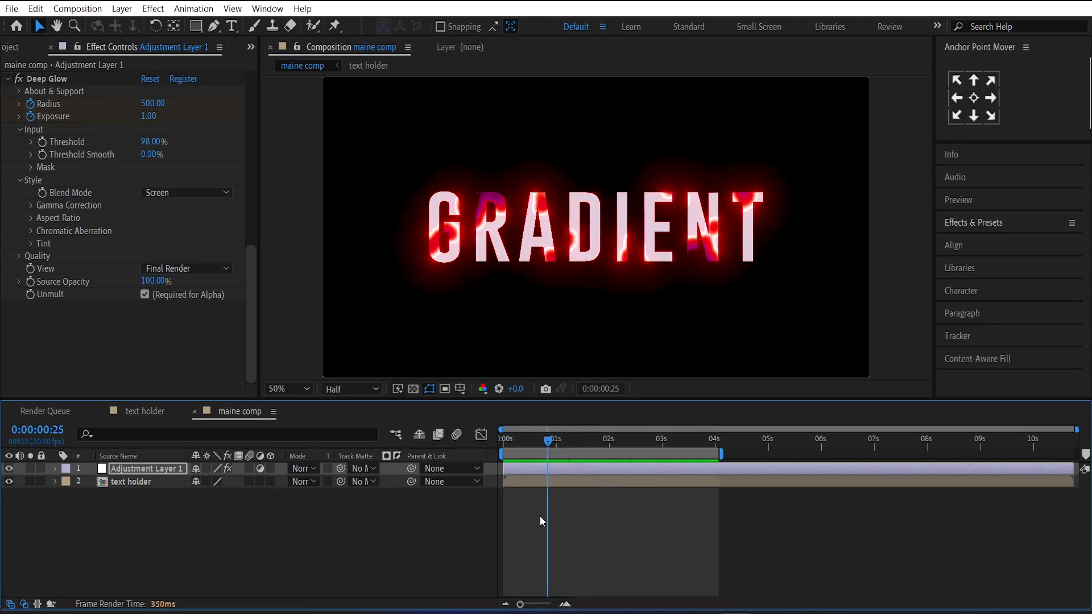
# Pre-compose Adjustment Layer 1 and text holder into a precomp named 'color adjustment'
pyautogui.click(131, 482)
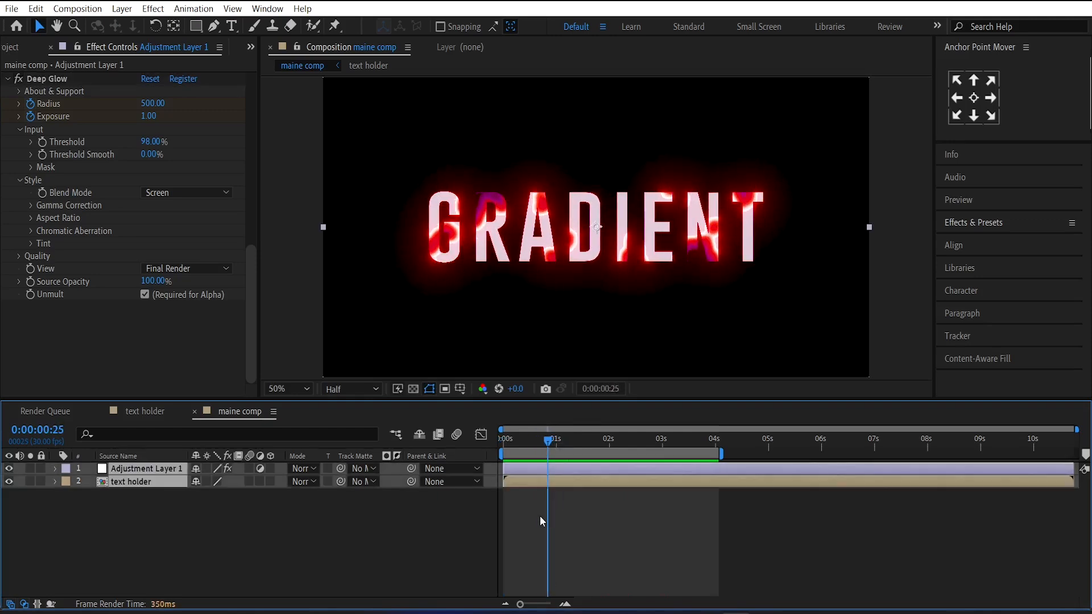
pyautogui.write('color adjust')
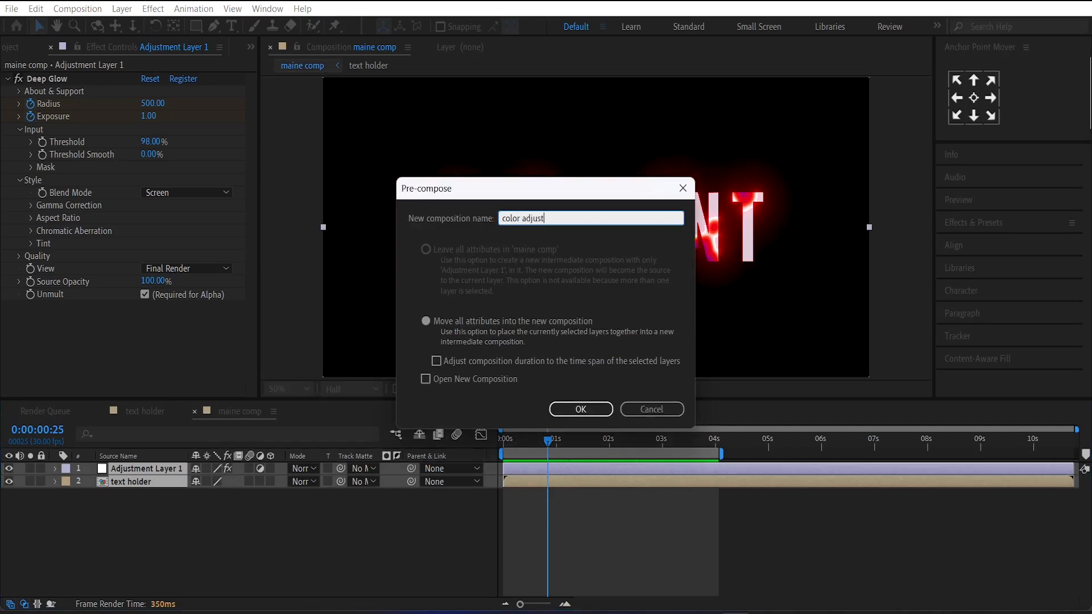
pyautogui.write('ment')
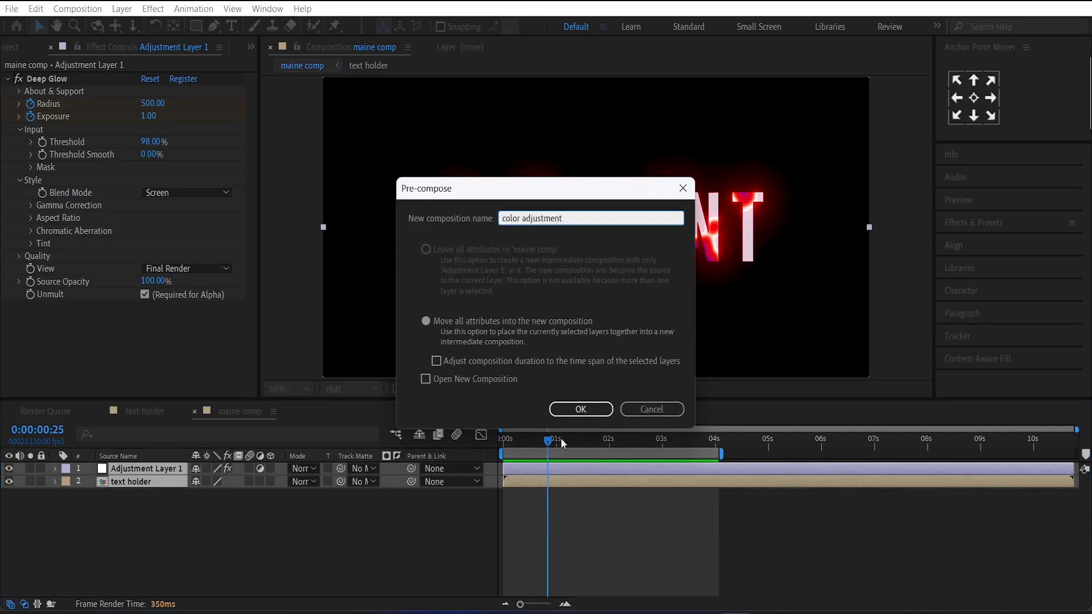
pyautogui.click(580, 408)
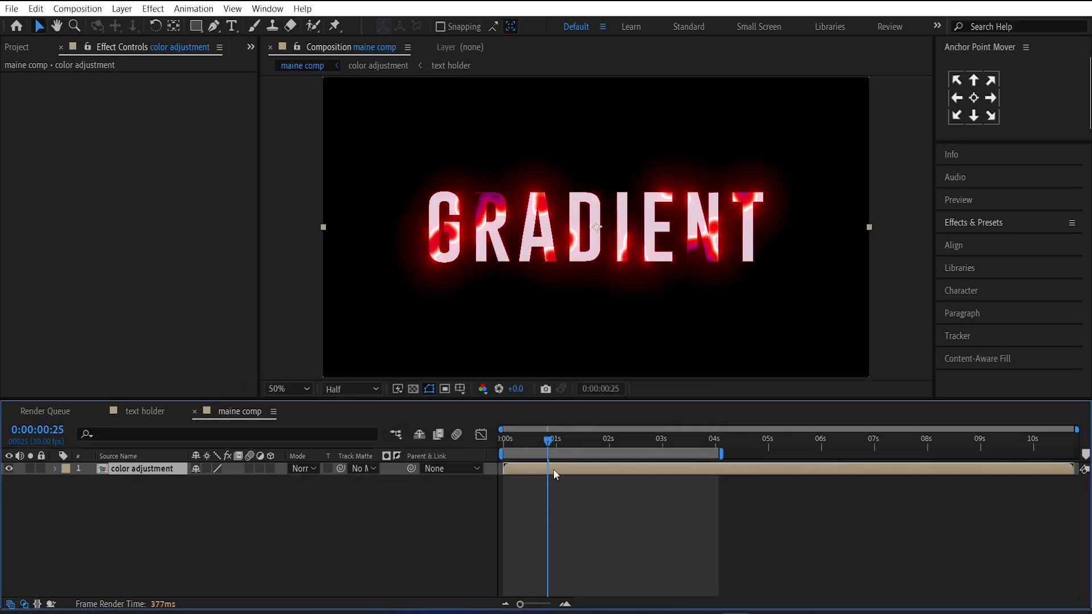
pyautogui.moveTo(160, 474)
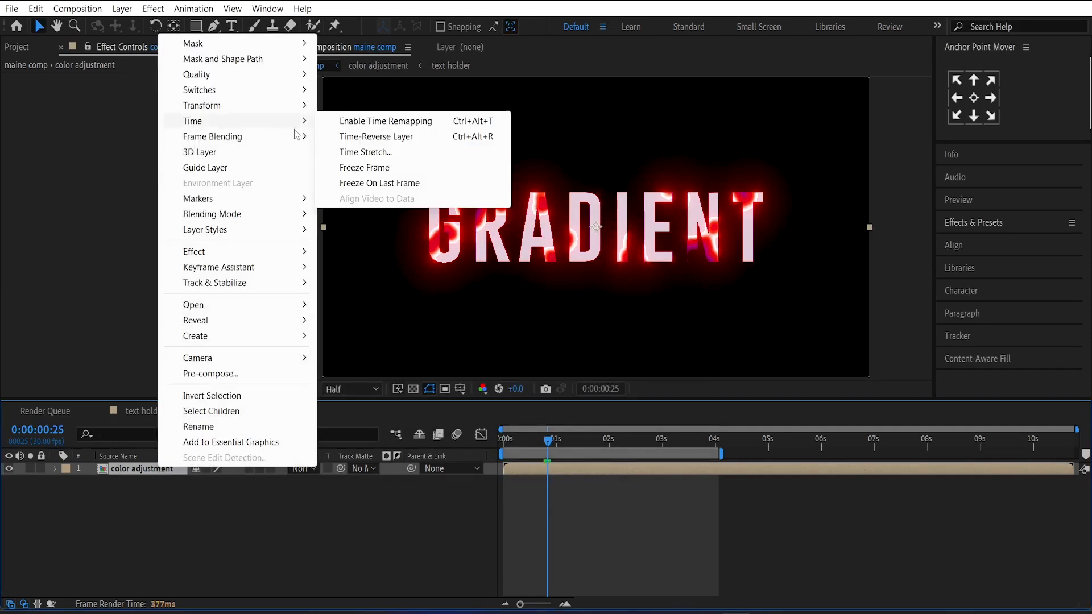
# Enable Time Remapping on color adjustment and add a Time Remap keyframe around five seconds
pyautogui.click(385, 121)
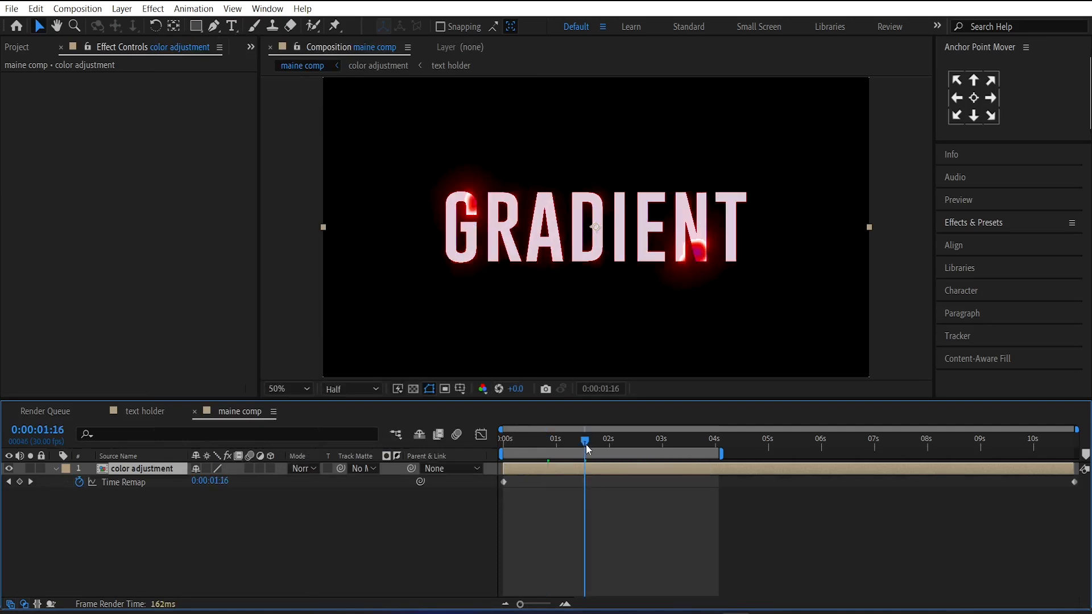
pyautogui.moveTo(584, 439); pyautogui.dragTo(629, 439)
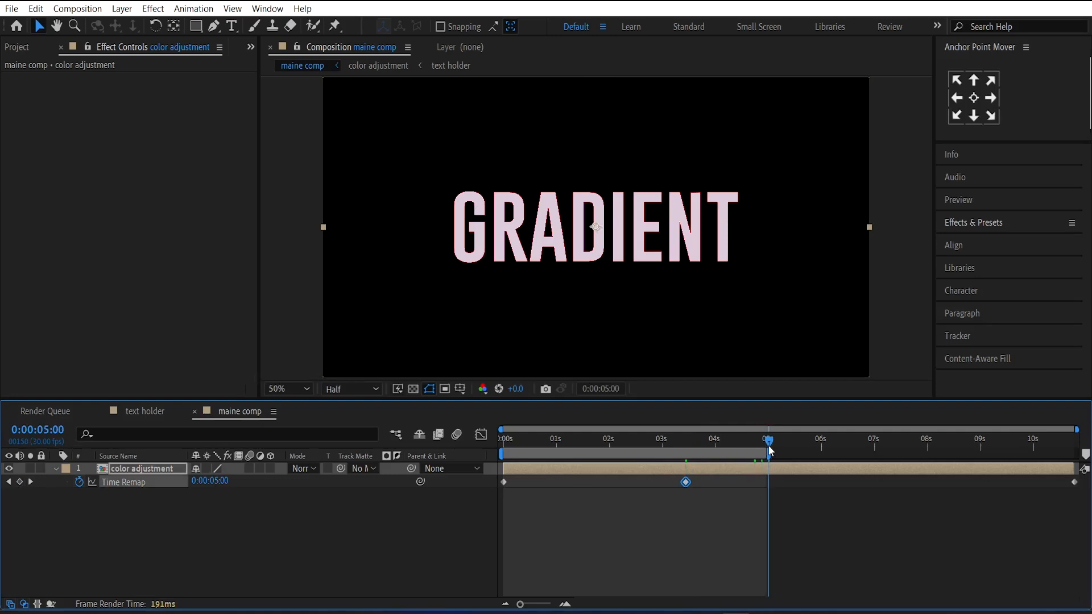
pyautogui.click(502, 481)
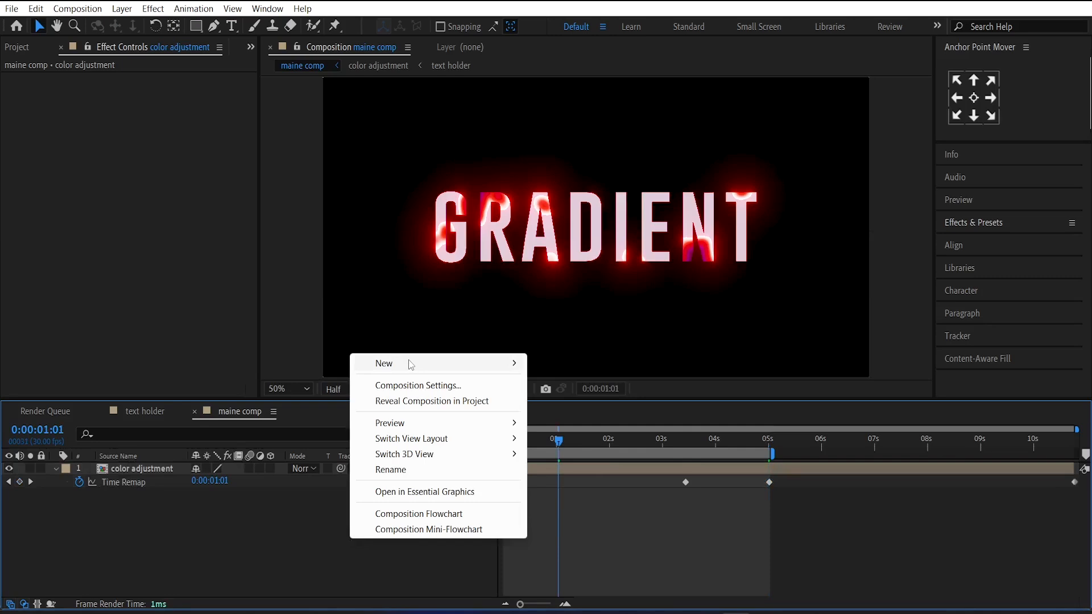
# Add an adjustment layer with a Transform effect and keyframe its Scale to 140 at 0s
pyautogui.click(383, 364)
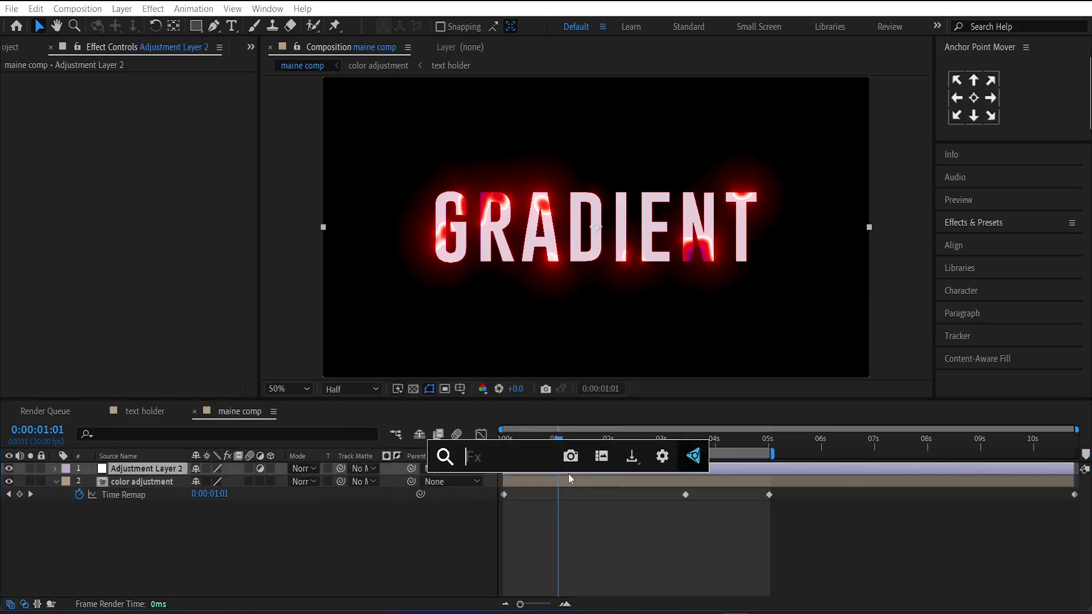
pyautogui.write('tra')
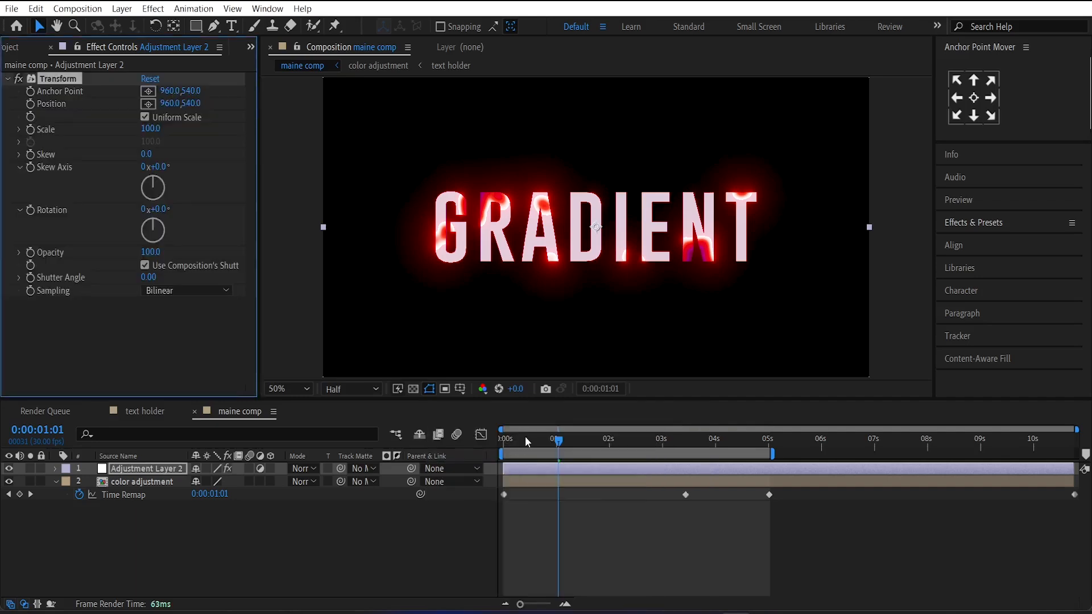
pyautogui.click(503, 439)
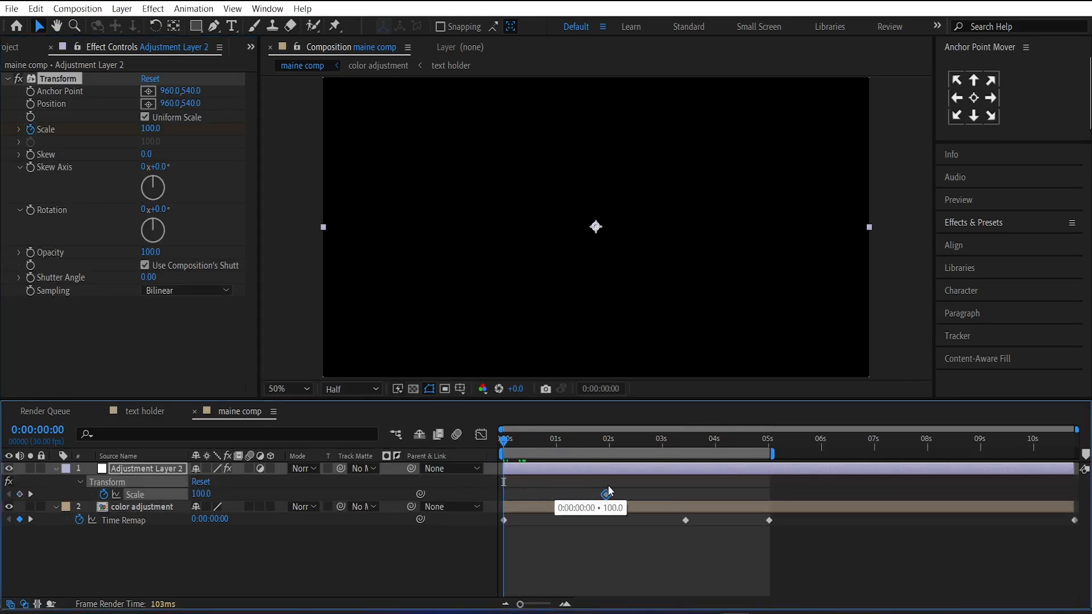
pyautogui.click(612, 494)
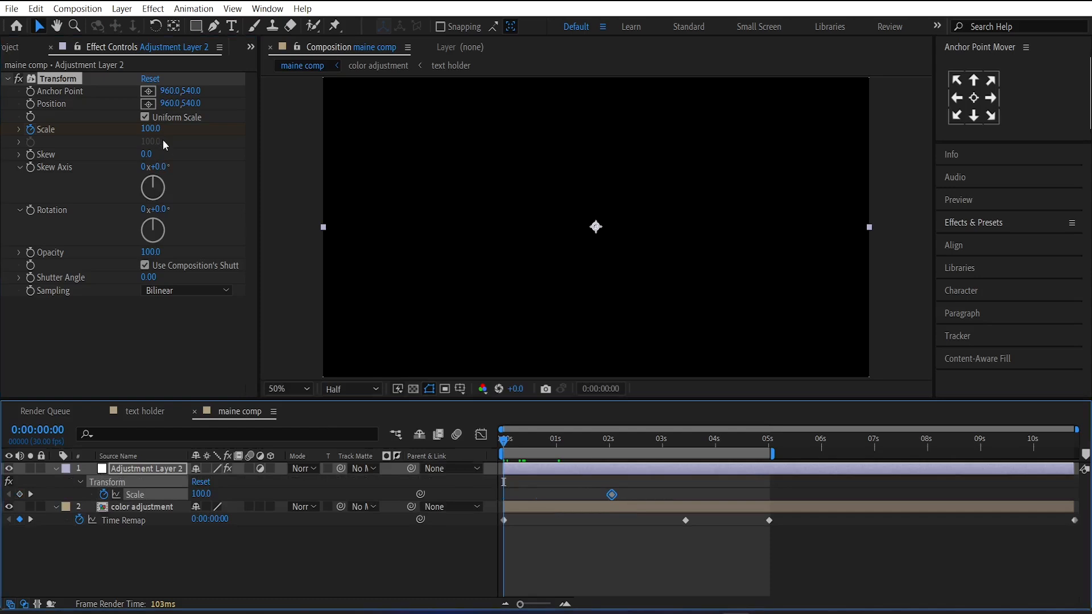
pyautogui.write('140')
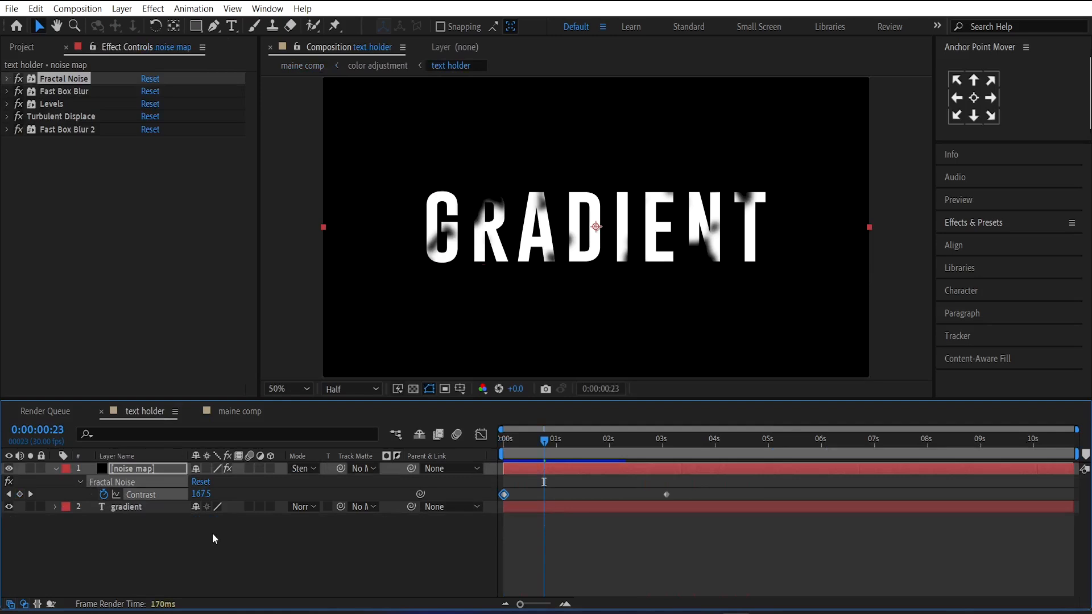
# Edit the text layer in text holder so GRADIENT now reads 'motion'
pyautogui.click(127, 508)
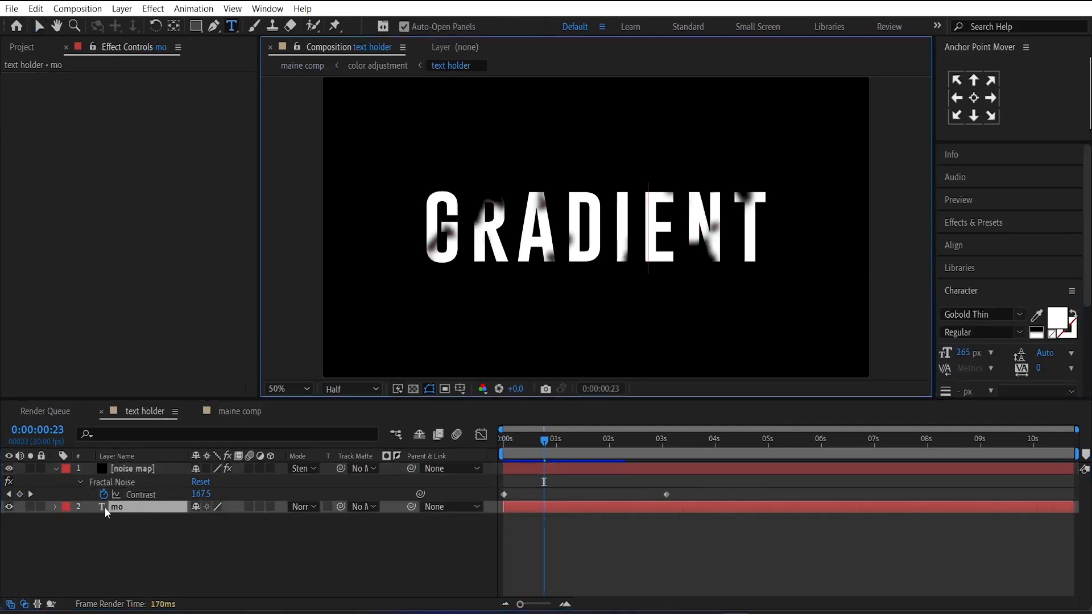
pyautogui.write('motion')
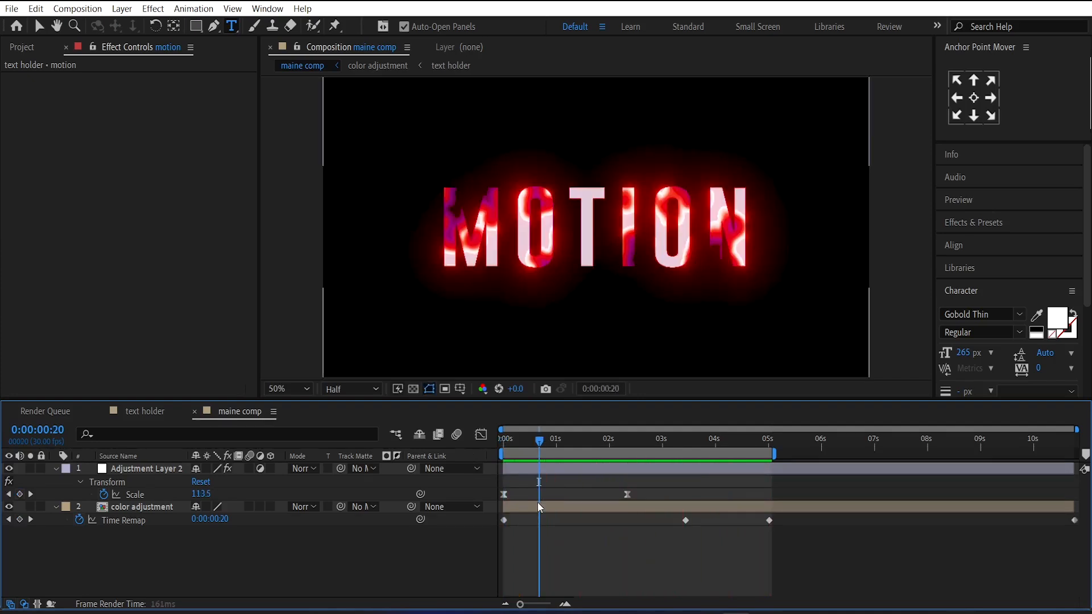
# Set Colorama's Output Cycle on Adjustment Layer 1 to the Deep Ocean preset palette, turning MOTION teal
pyautogui.click(378, 65)
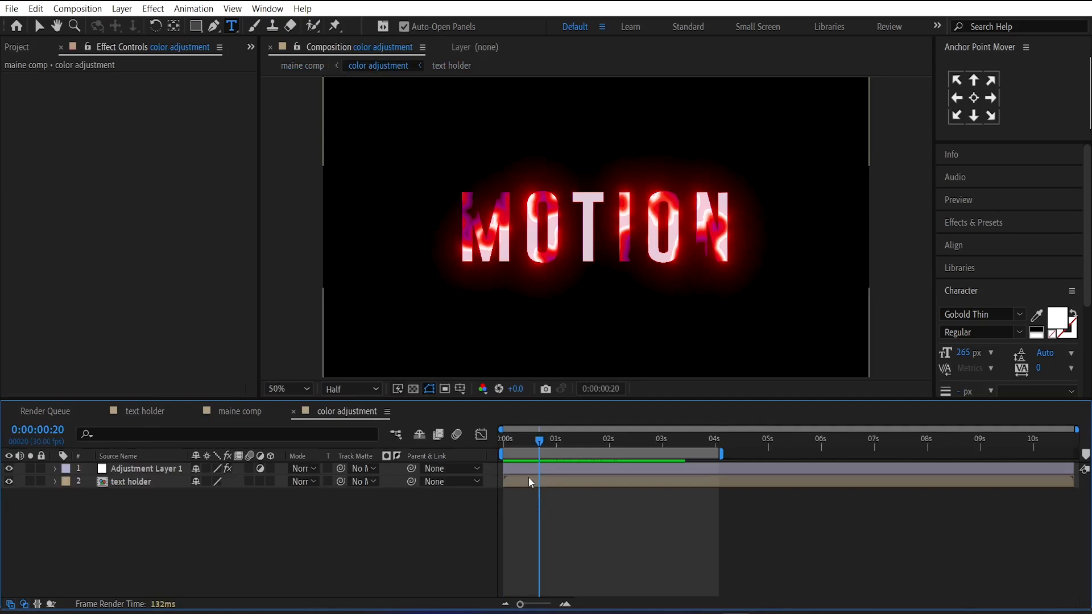
pyautogui.click(148, 468)
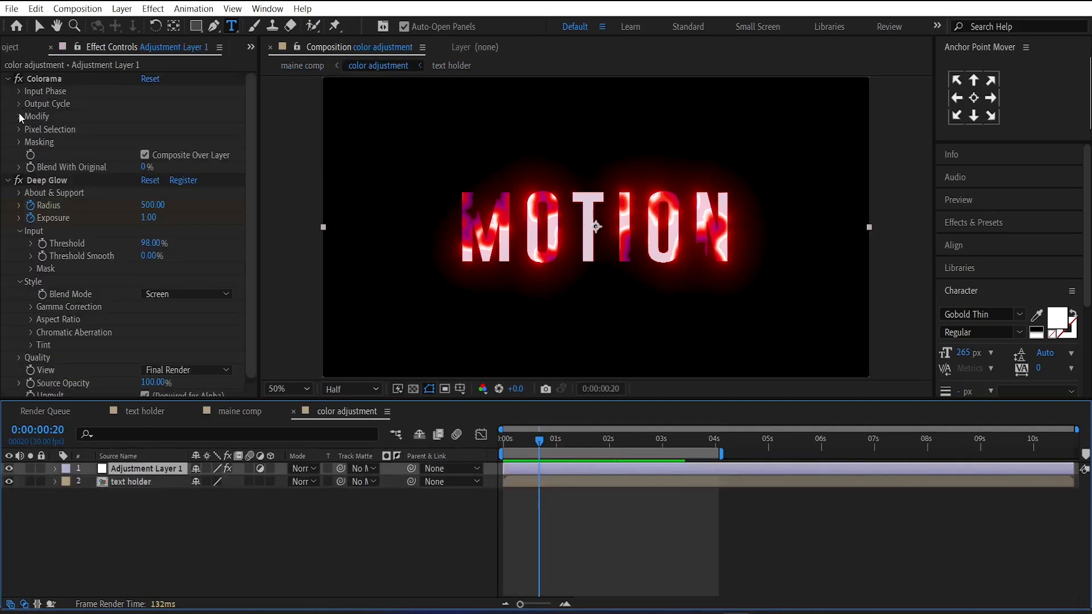
pyautogui.click(21, 103)
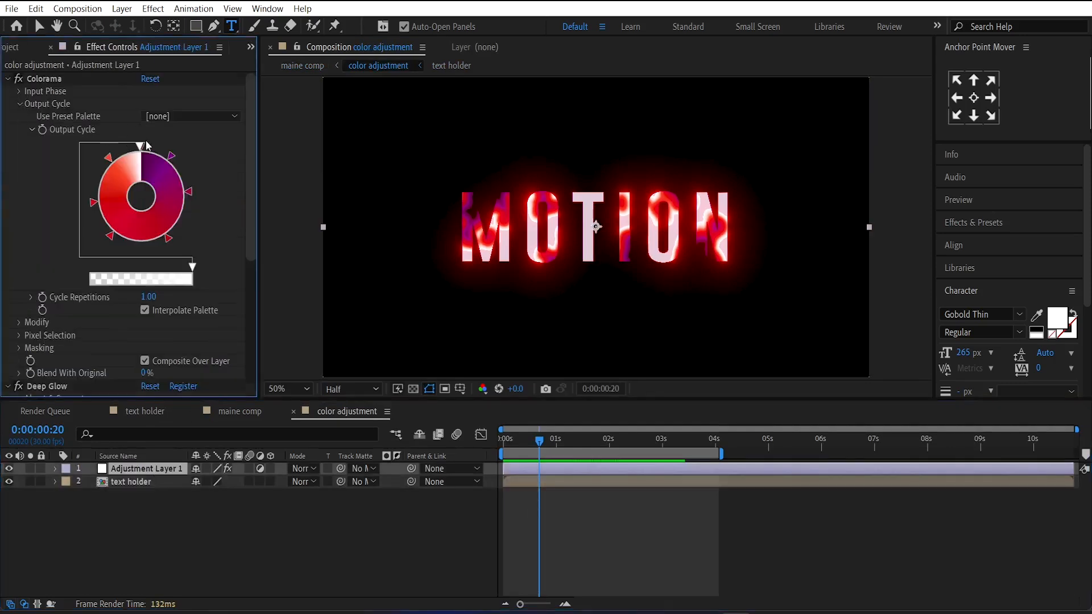
pyautogui.click(188, 116)
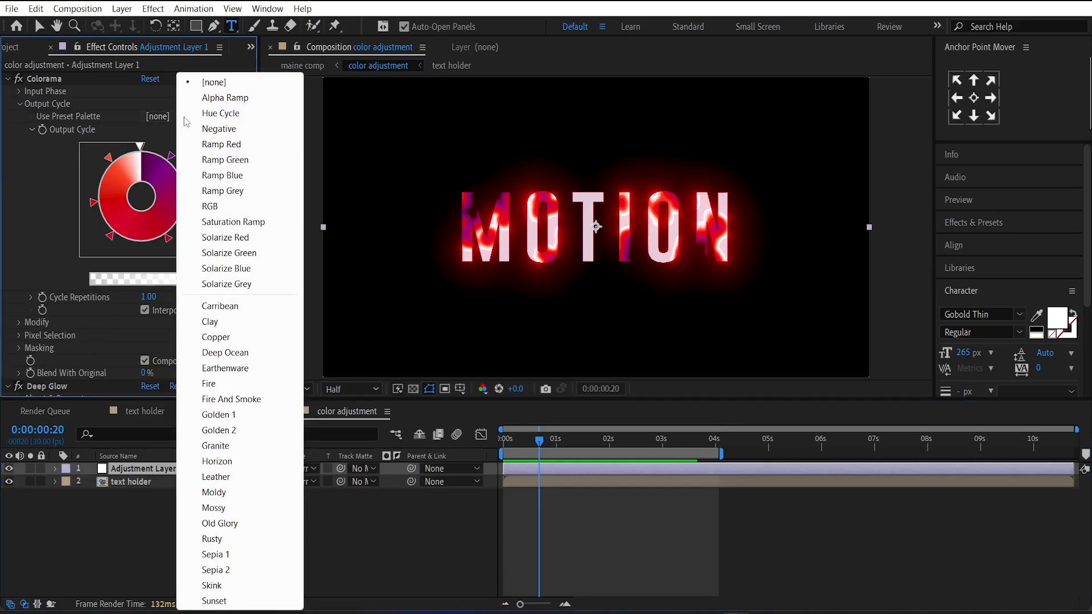
pyautogui.moveTo(225, 352)
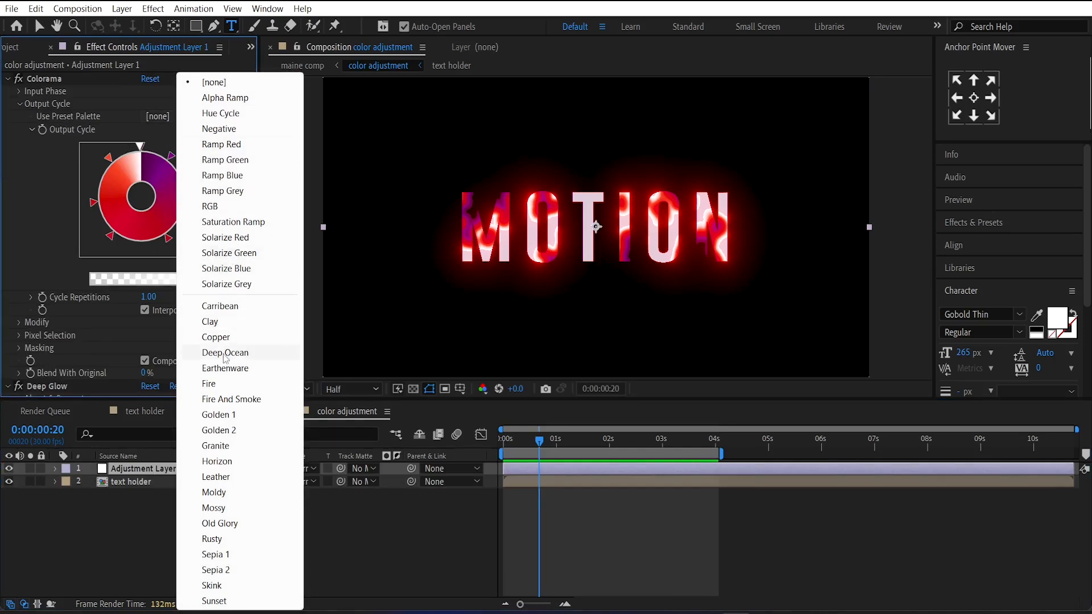
pyautogui.click(224, 353)
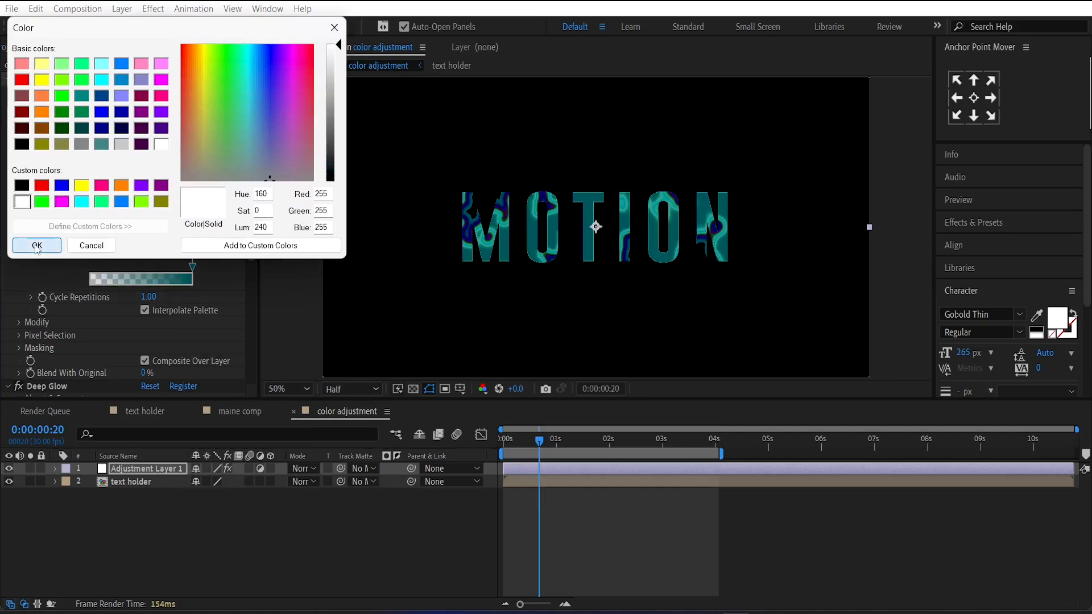
pyautogui.click(36, 246)
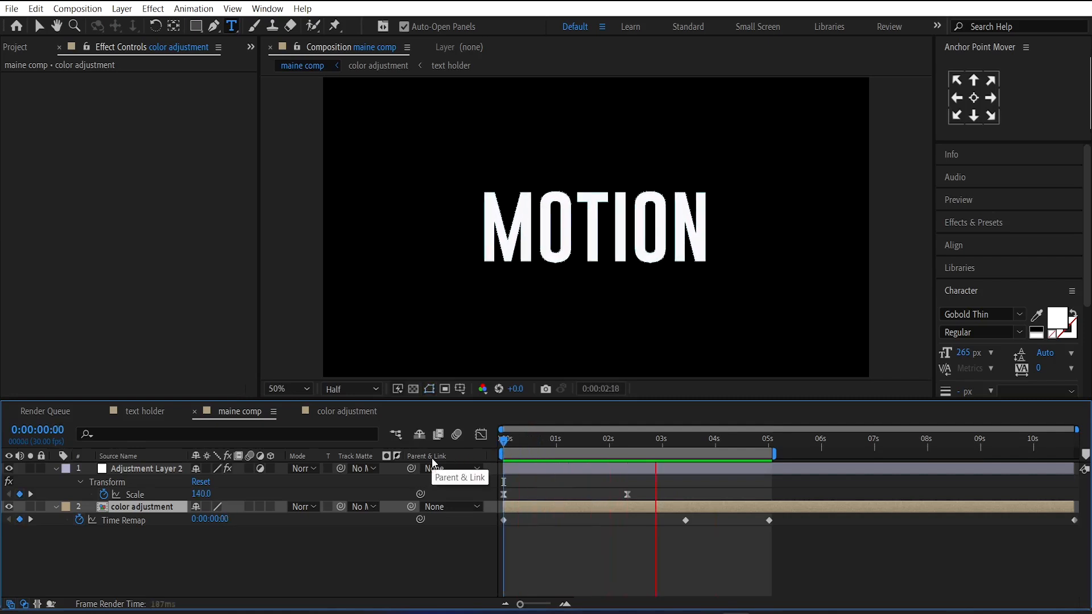
# Preview the finished MOTION animation in maine comp
pyautogui.click(770, 439)
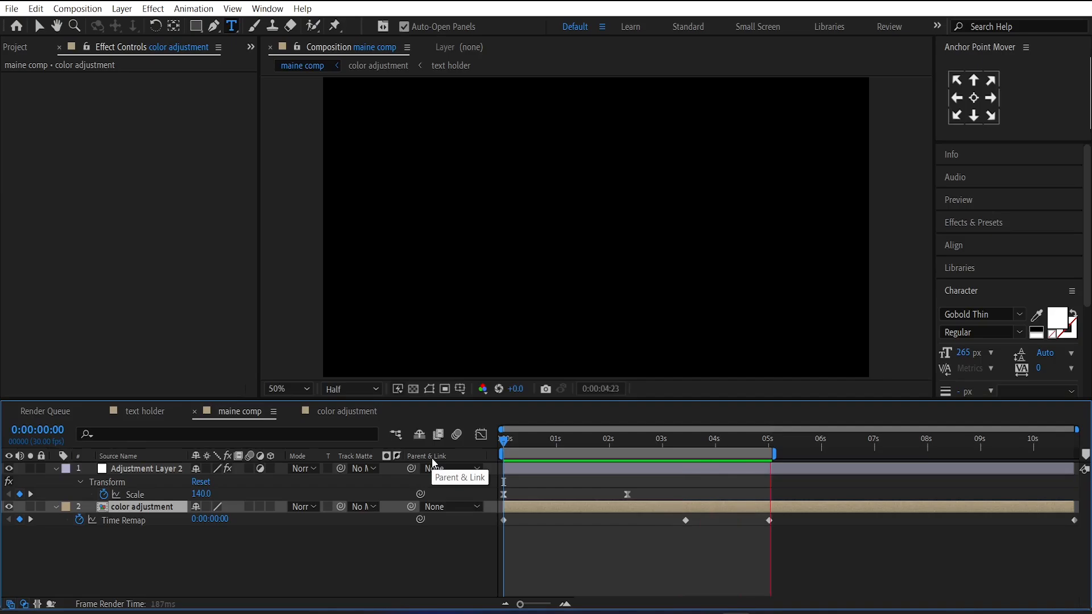